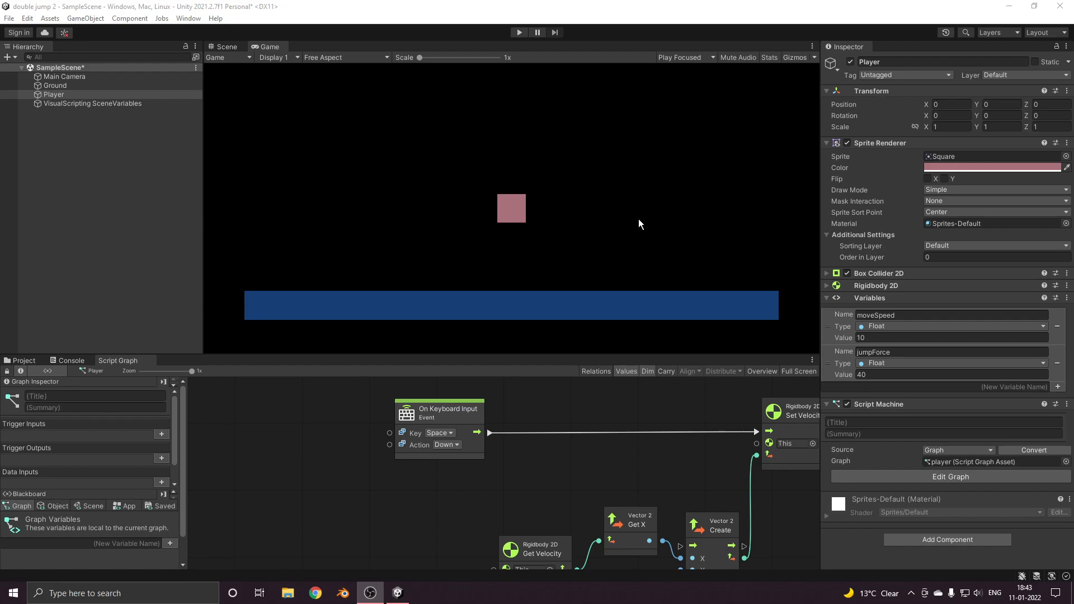
mouse_move(484, 218)
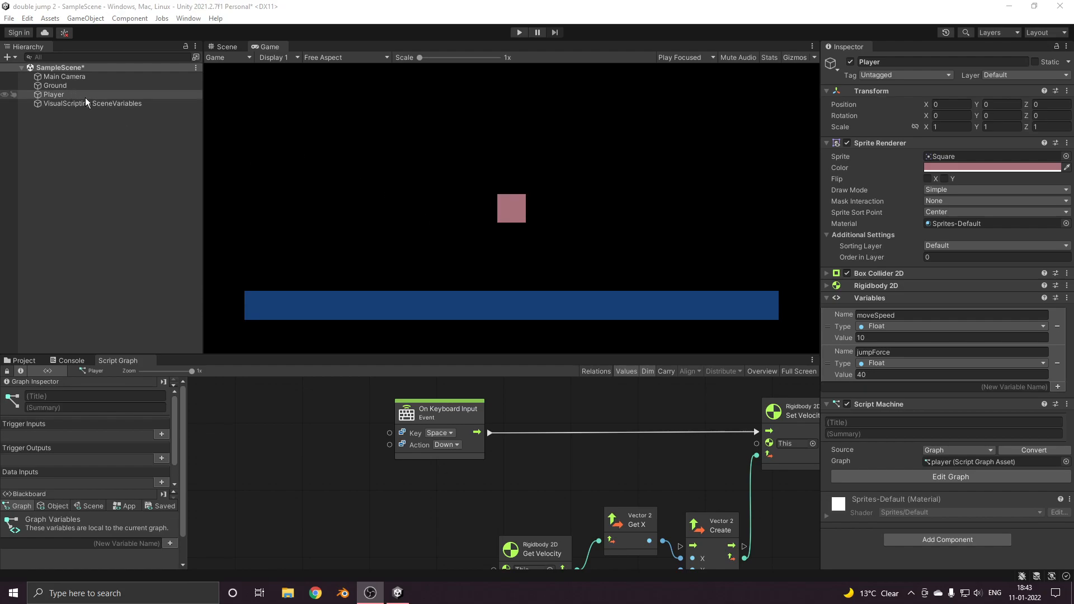
Check Ground, reselect Player, maximize its graph, and add Integer object variable jumpCount (0)
click(54, 85)
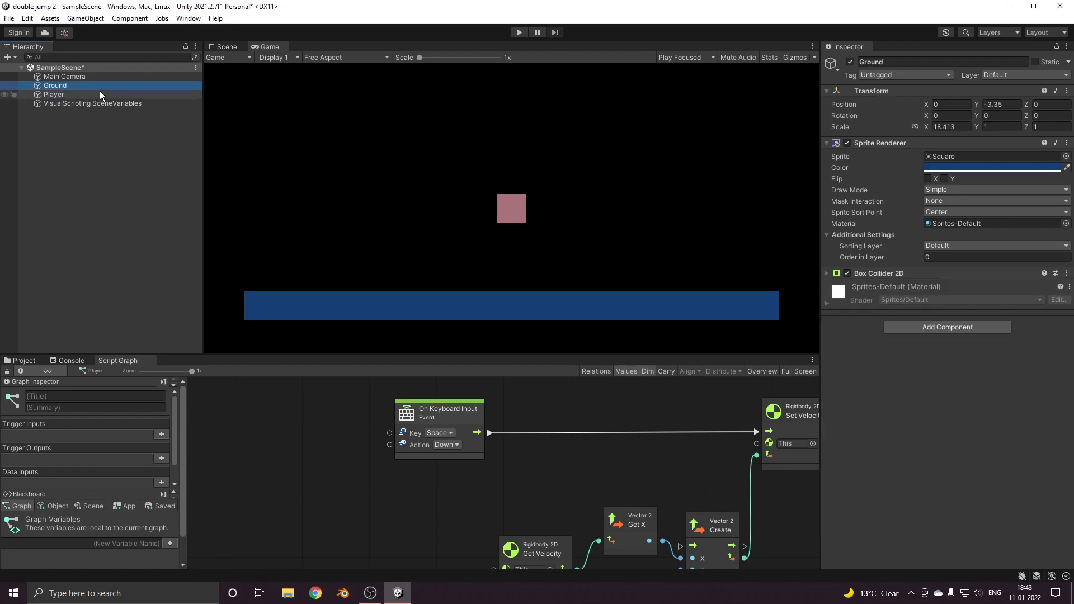
click(54, 93)
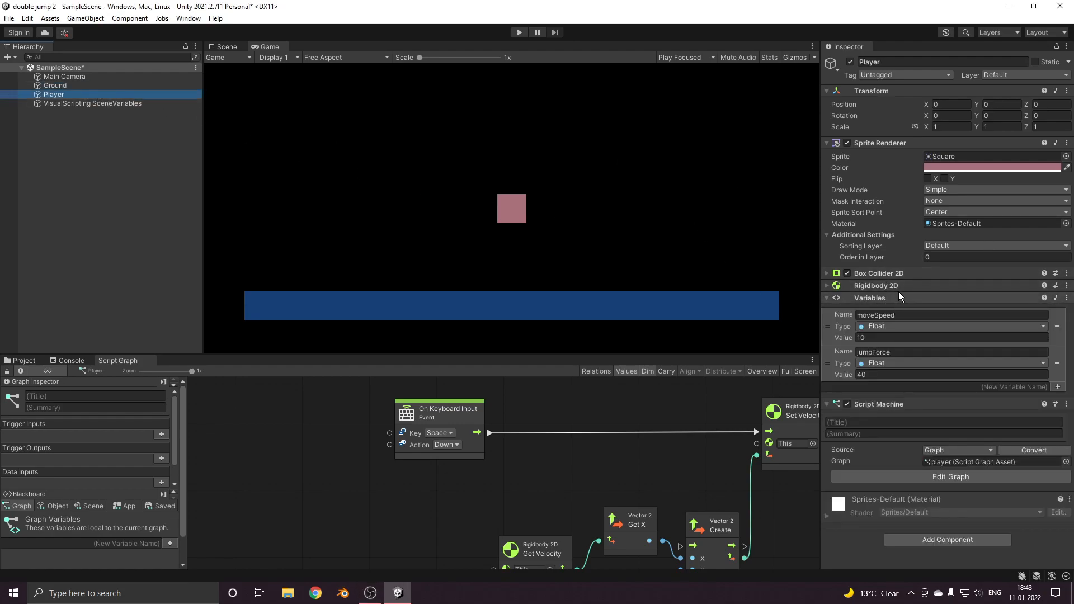
mouse_move(704, 317)
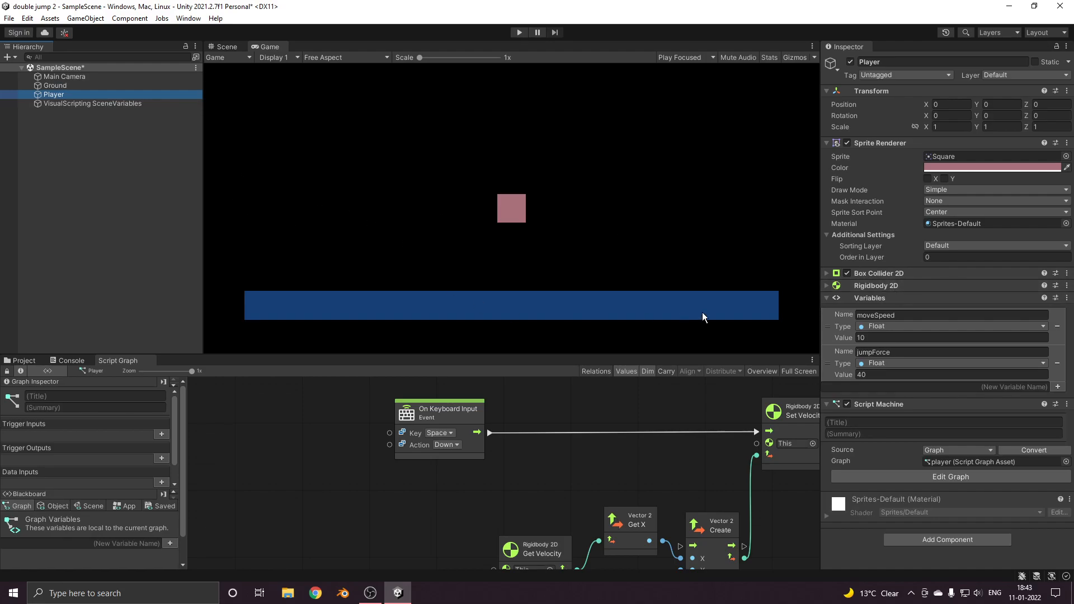
mouse_move(803, 377)
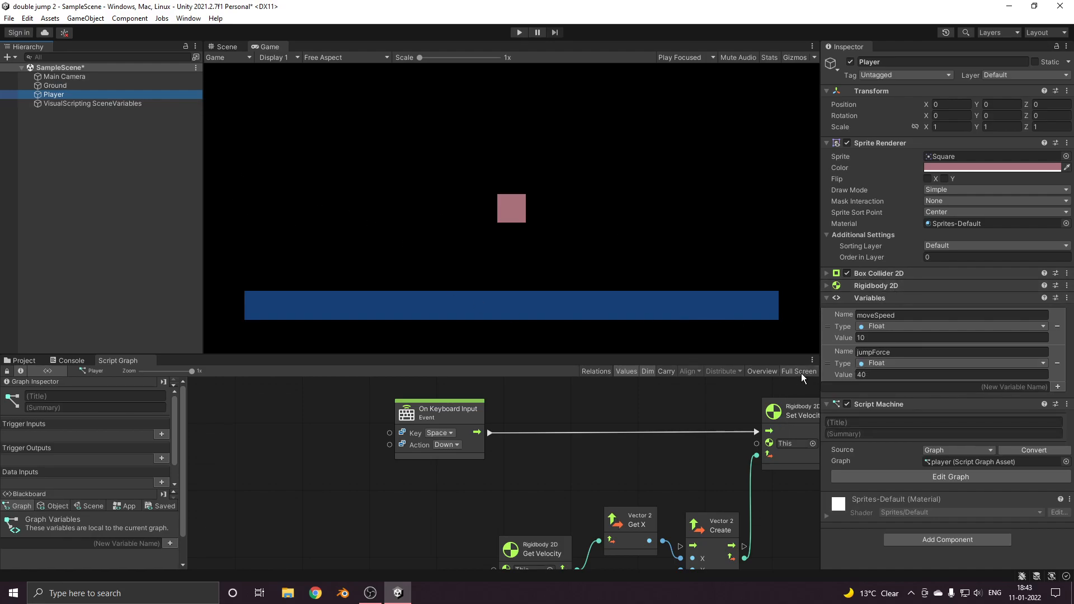
click(798, 370)
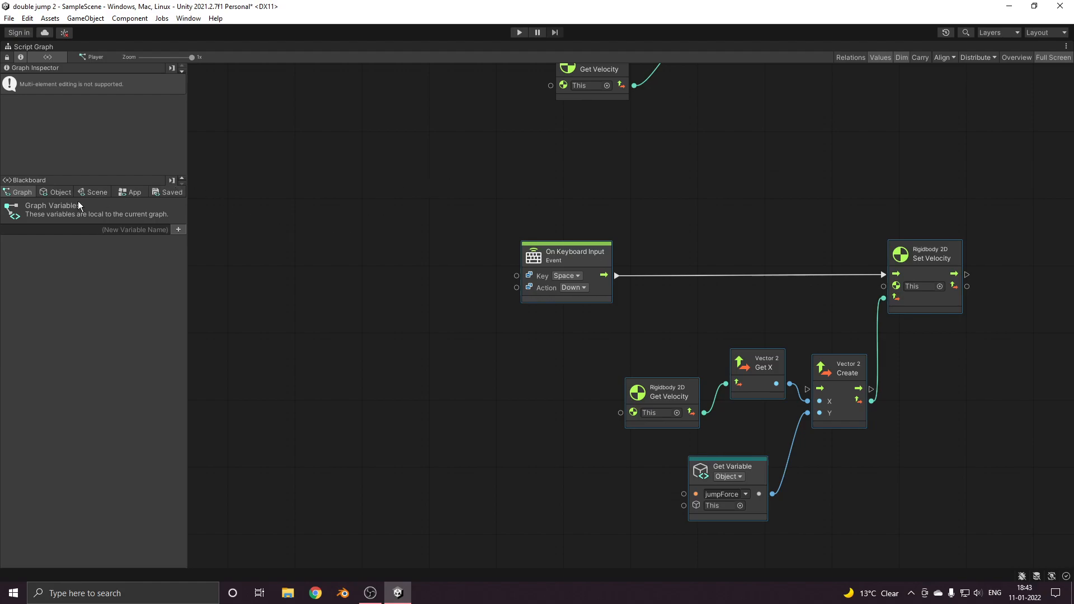
click(61, 192)
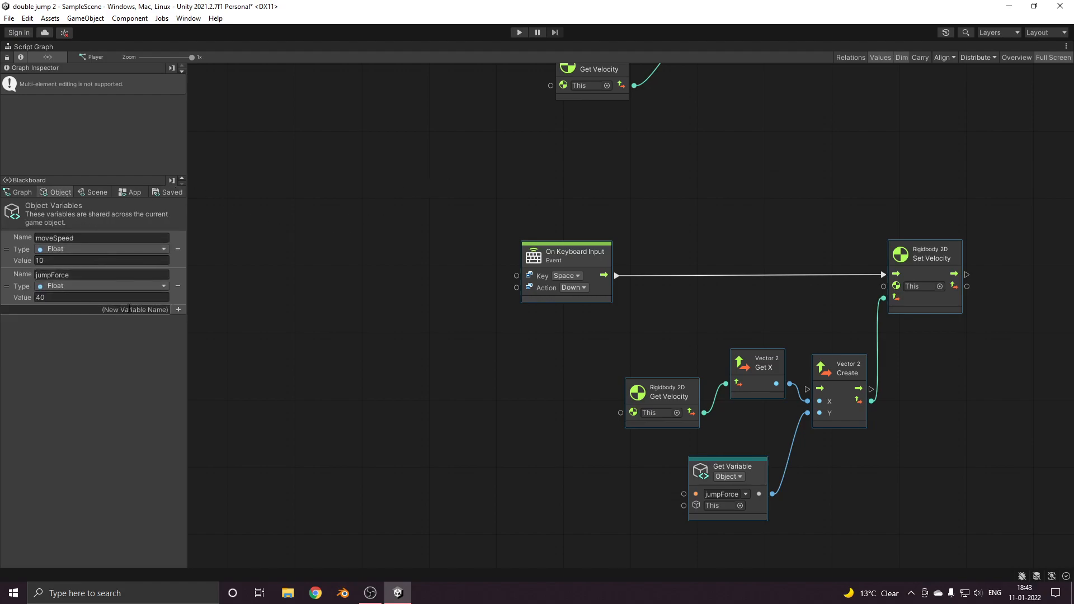
text(jumpCount)
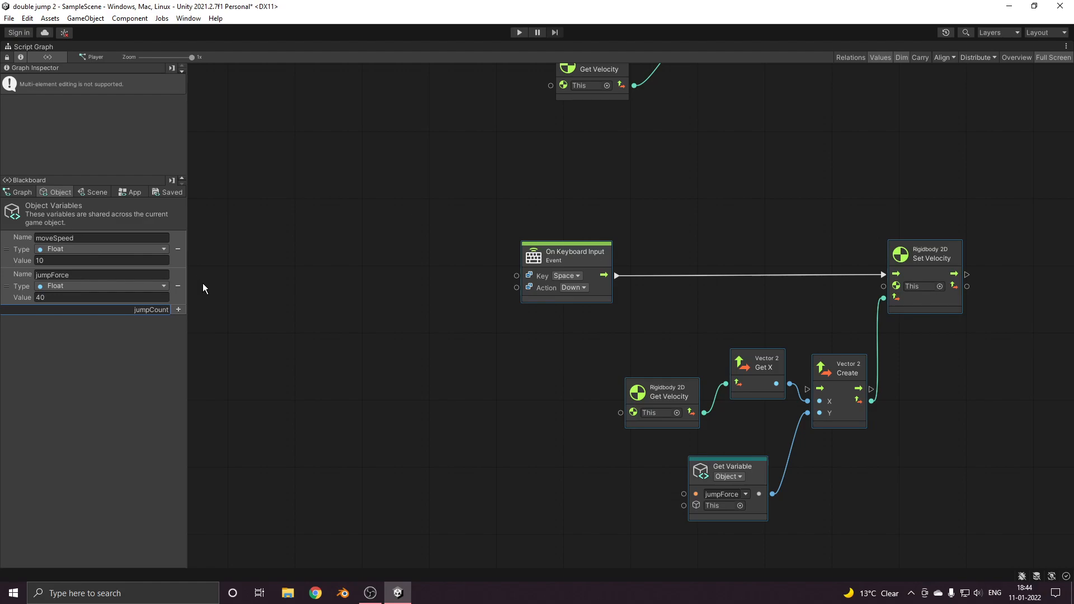
click(178, 309)
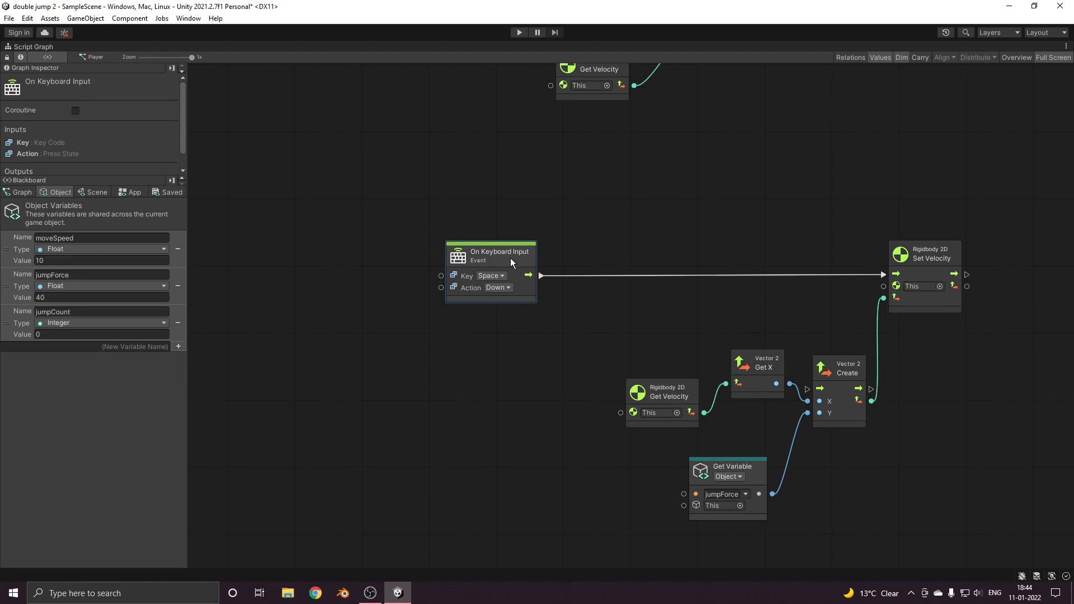
Route On Keyboard Input through an If fed by jumpCount Less than 2, before Set Velocity
drag(491, 251, 394, 253)
text(less)
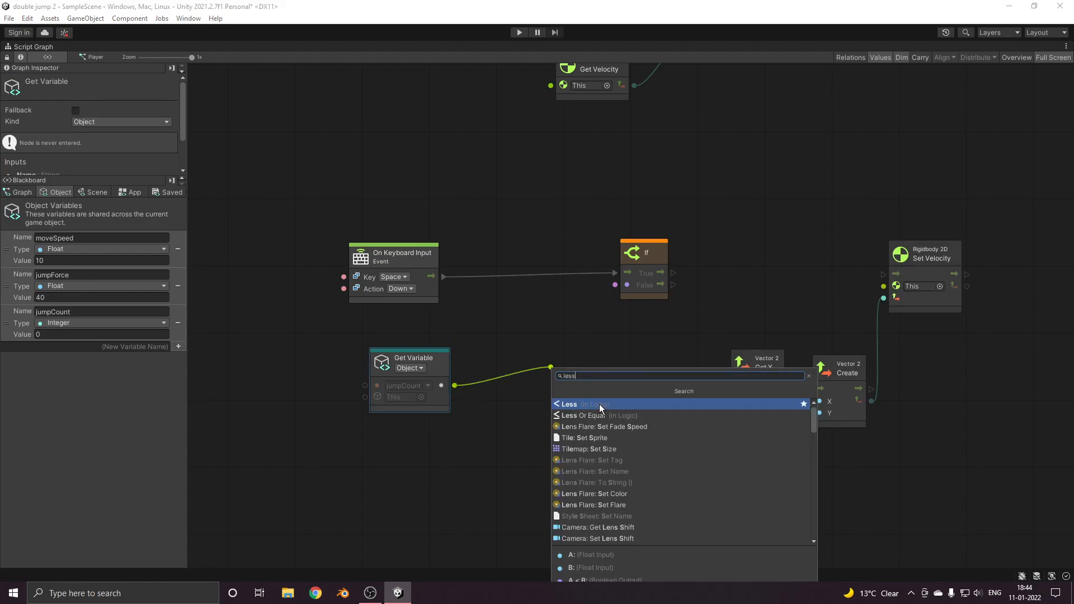
click(565, 403)
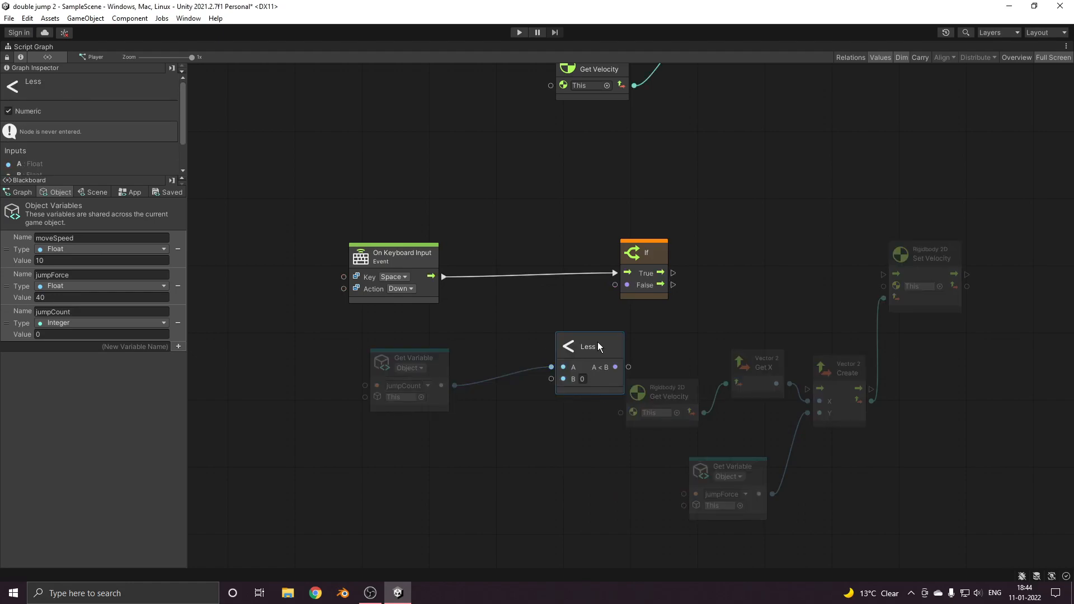
drag(588, 345, 552, 336)
text(2)
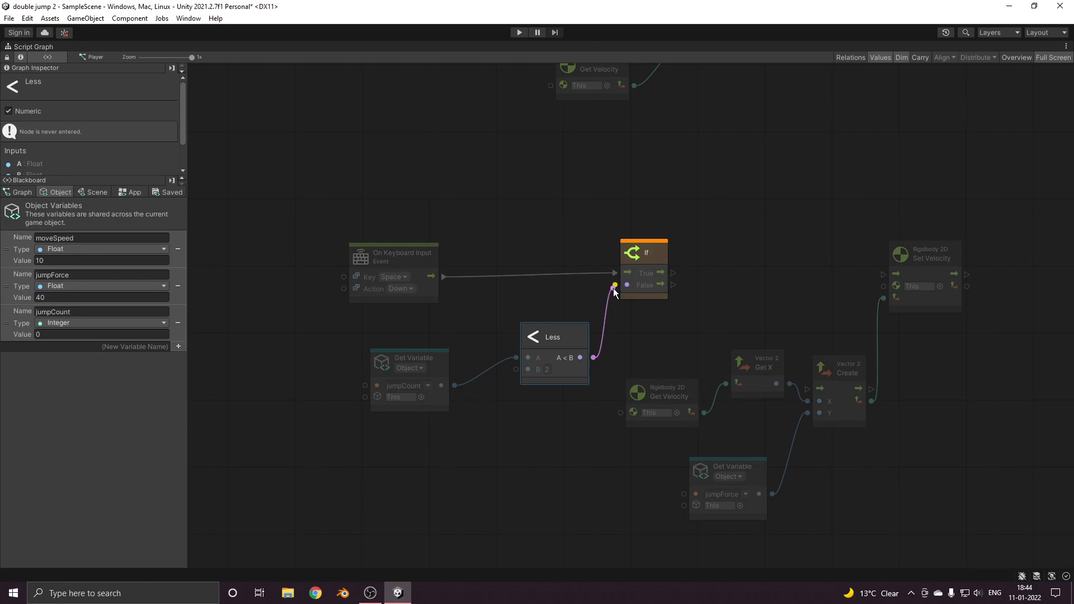
drag(661, 272, 884, 274)
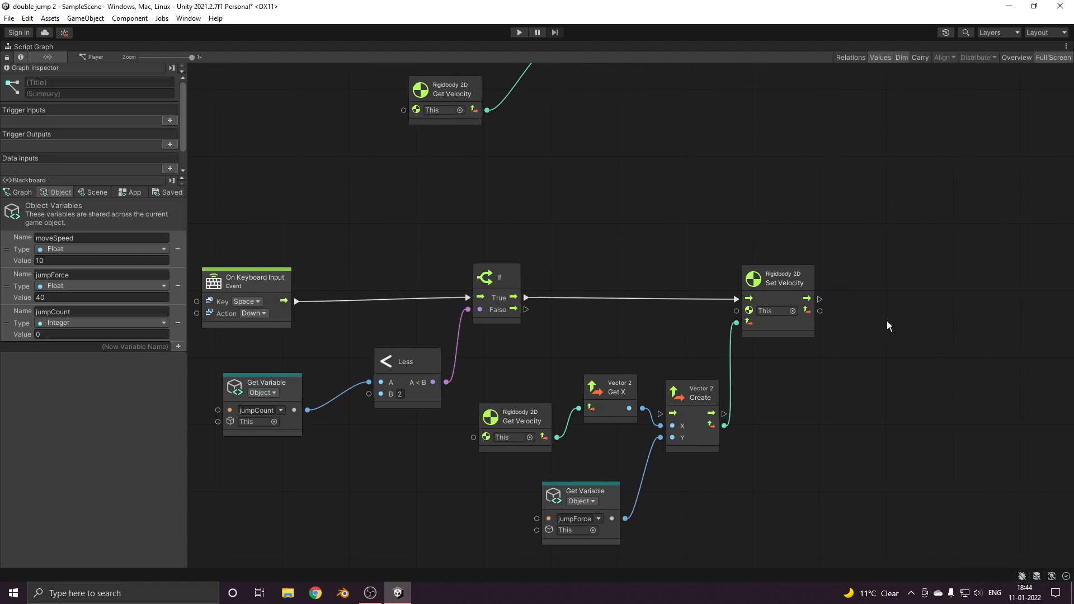
Chain a Set jumpCount node after Set Velocity and add an Add node
drag(818, 299, 959, 302)
text(set ju)
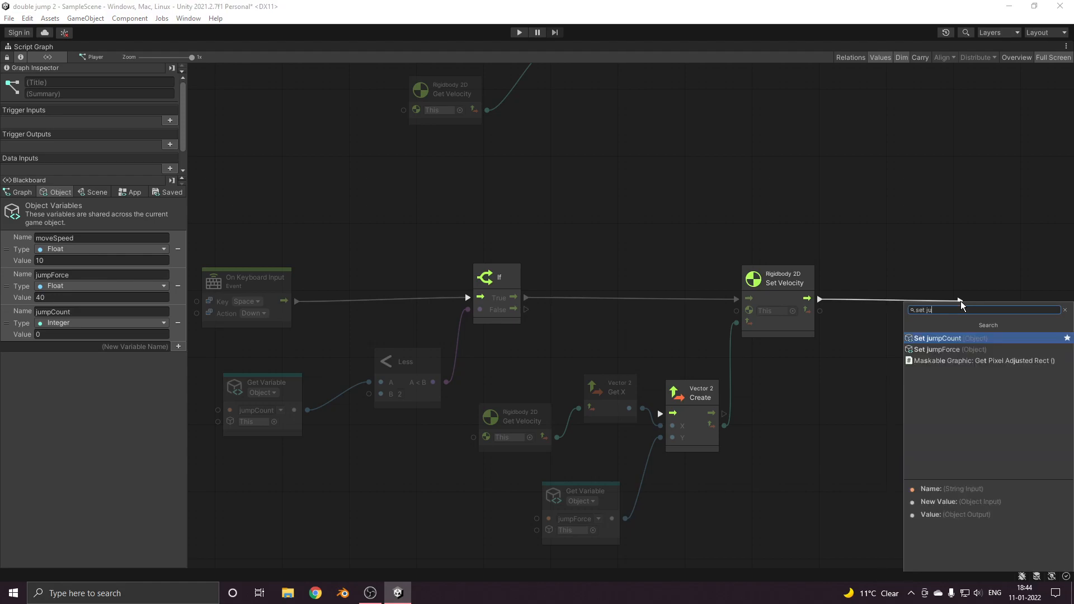
click(937, 338)
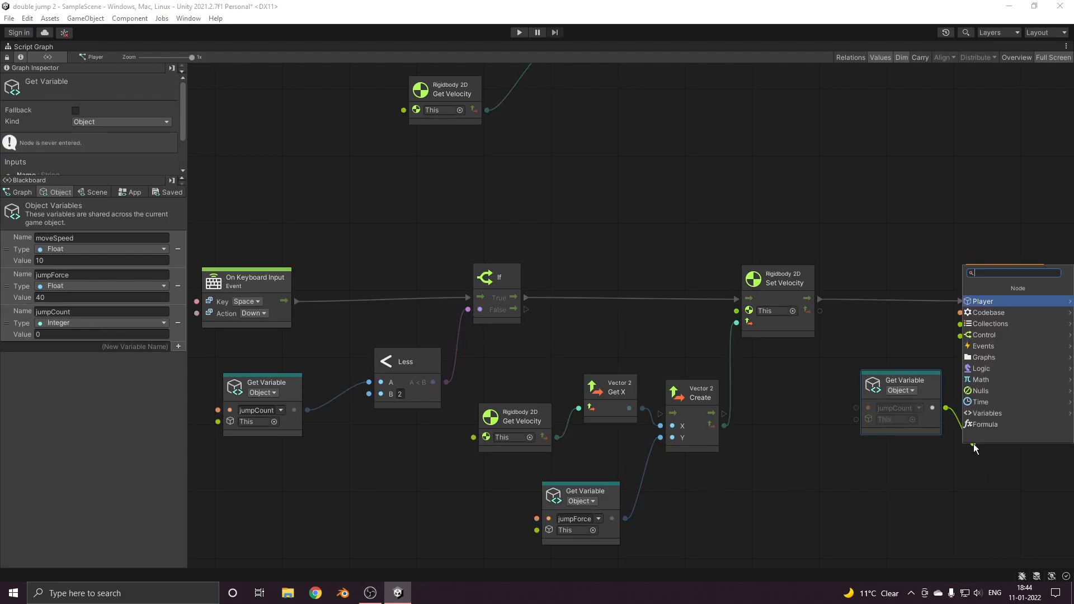
text(add)
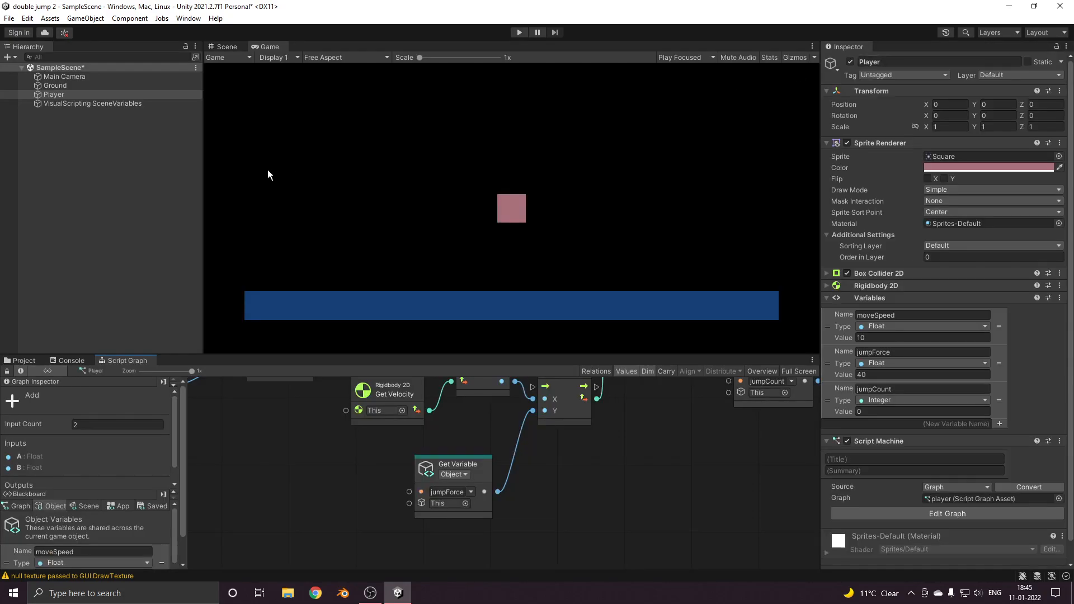
mouse_move(488, 247)
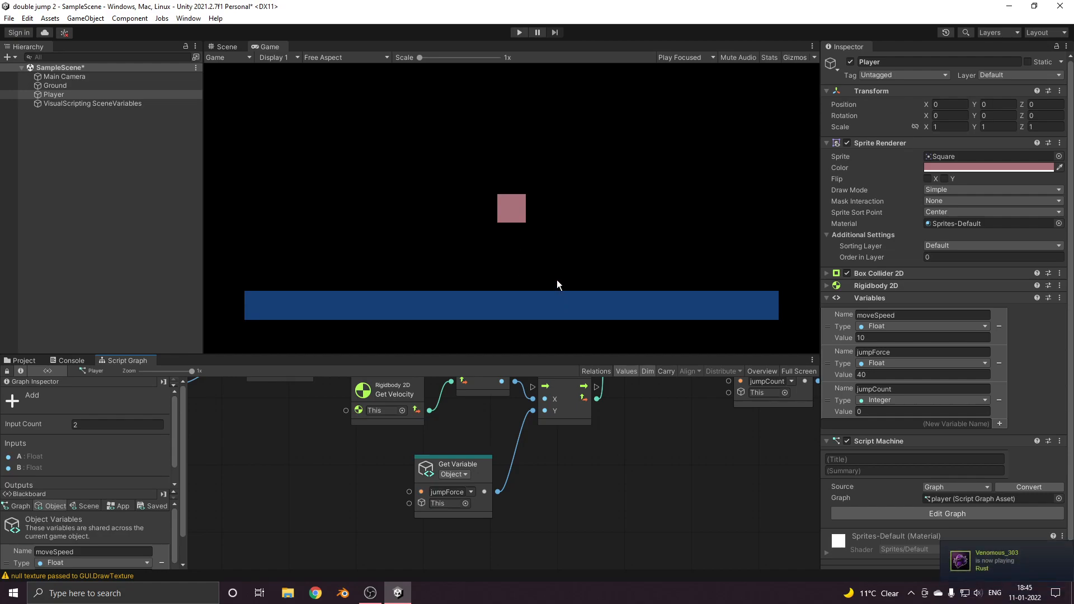
mouse_move(527, 253)
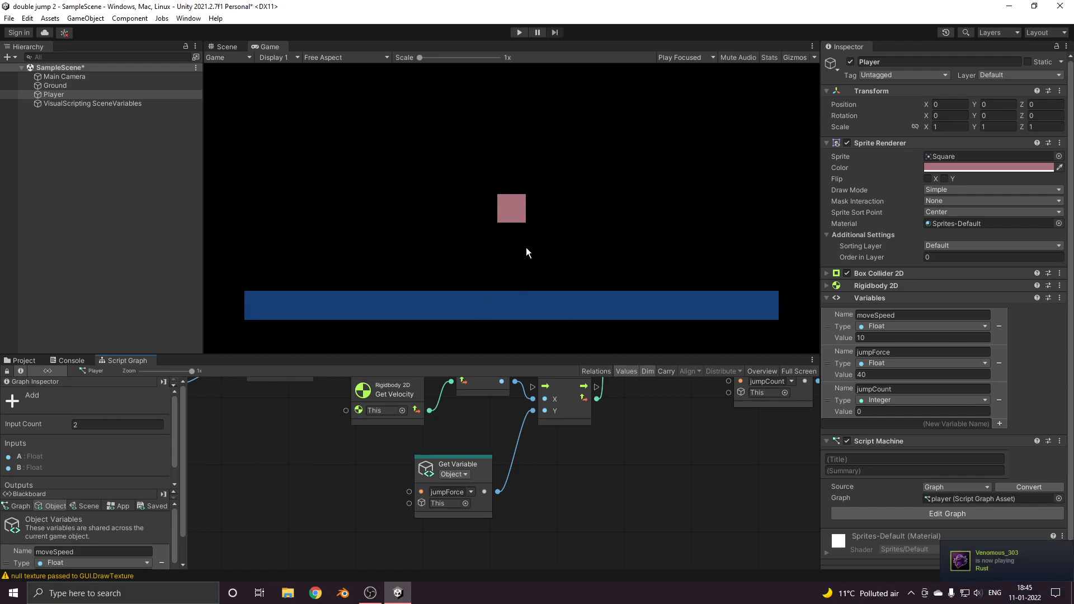
mouse_move(617, 450)
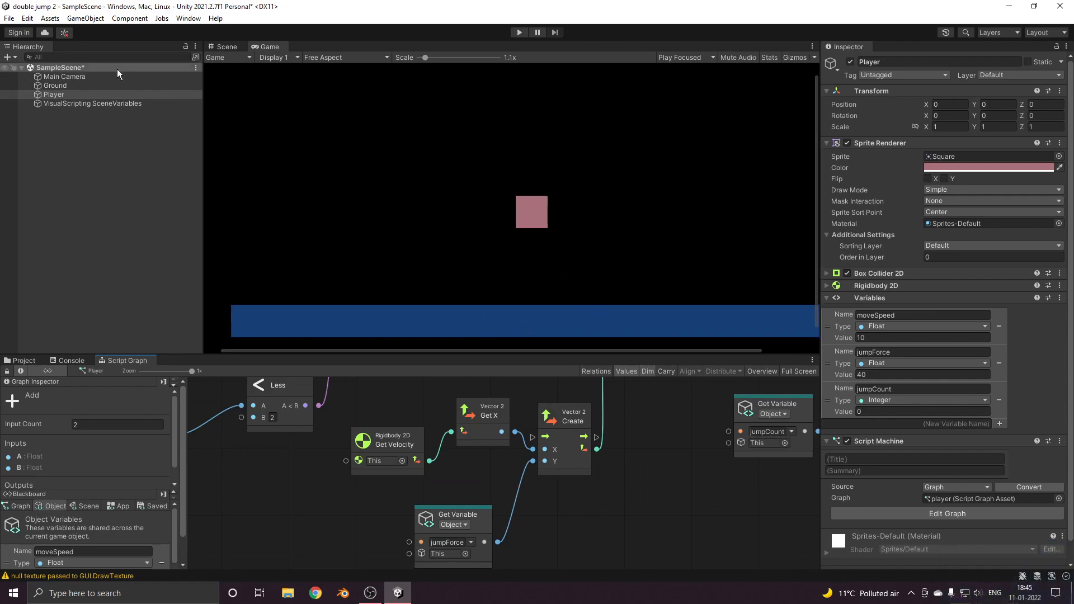
Create child Groundcheck under Player with a thin, bottom-edge Box Collider 2D set as trigger
click(54, 94)
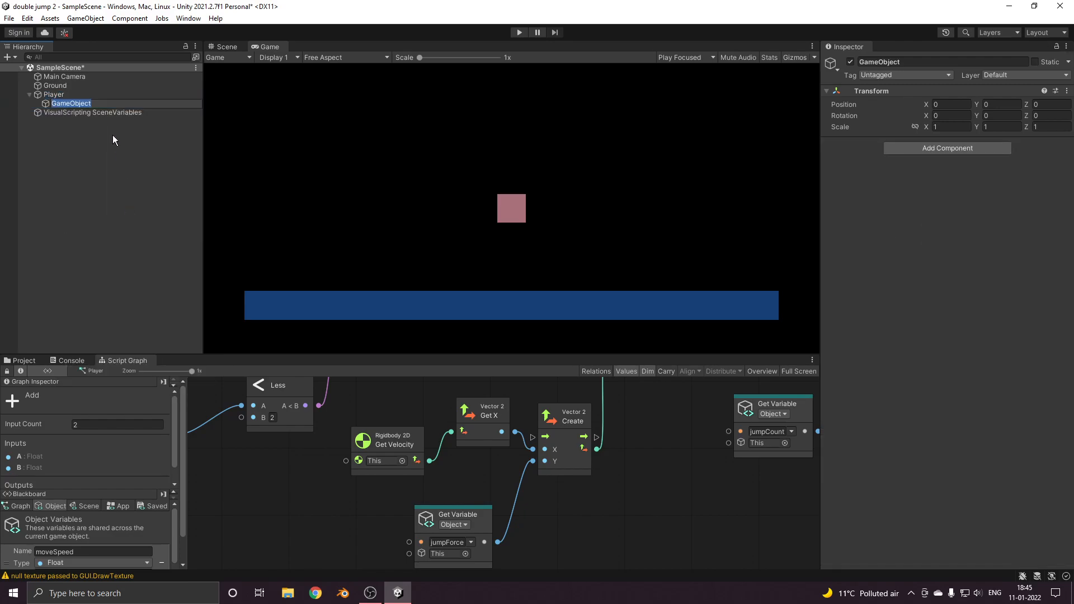
mouse_move(114, 132)
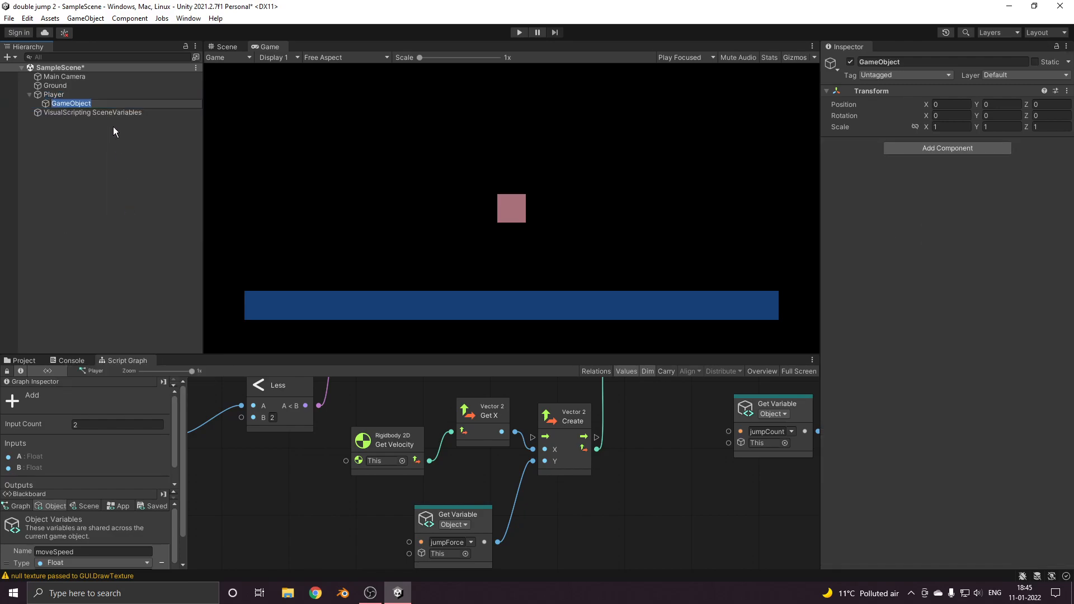
text(Groundcheck)
text(b)
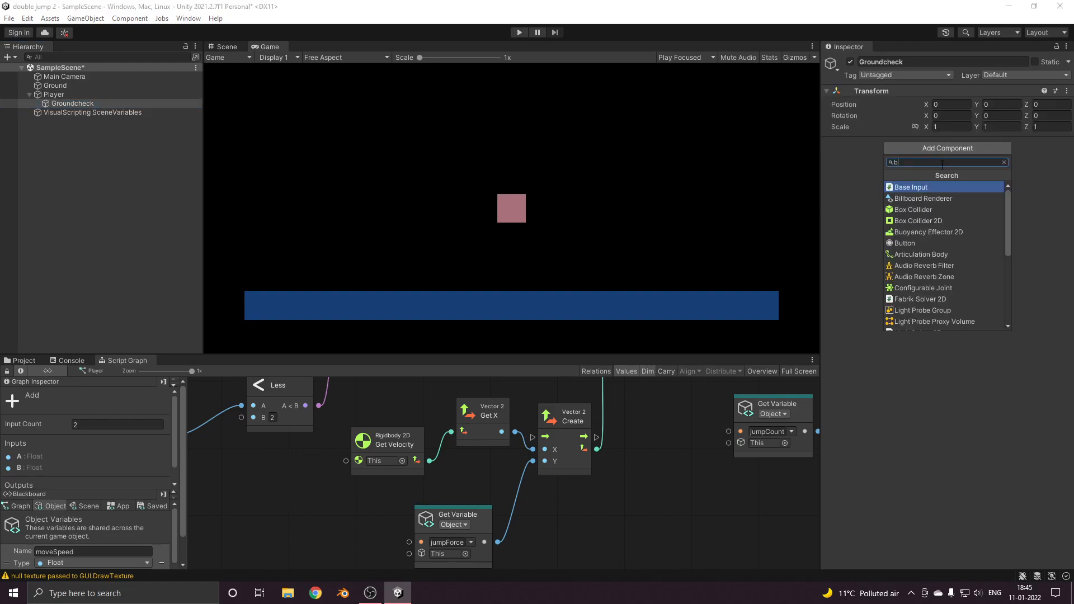
click(918, 221)
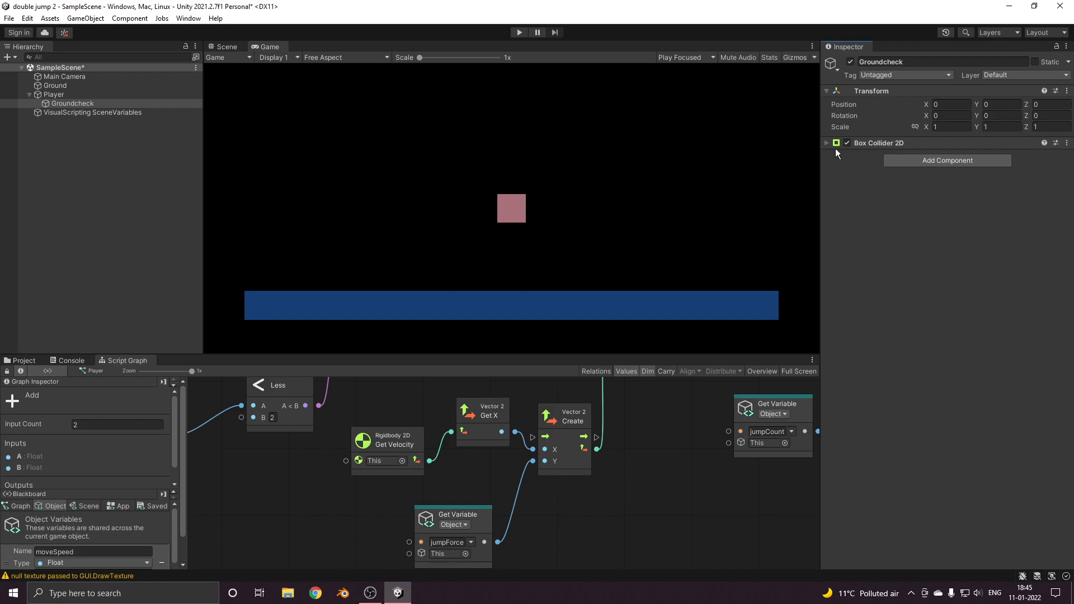
click(224, 46)
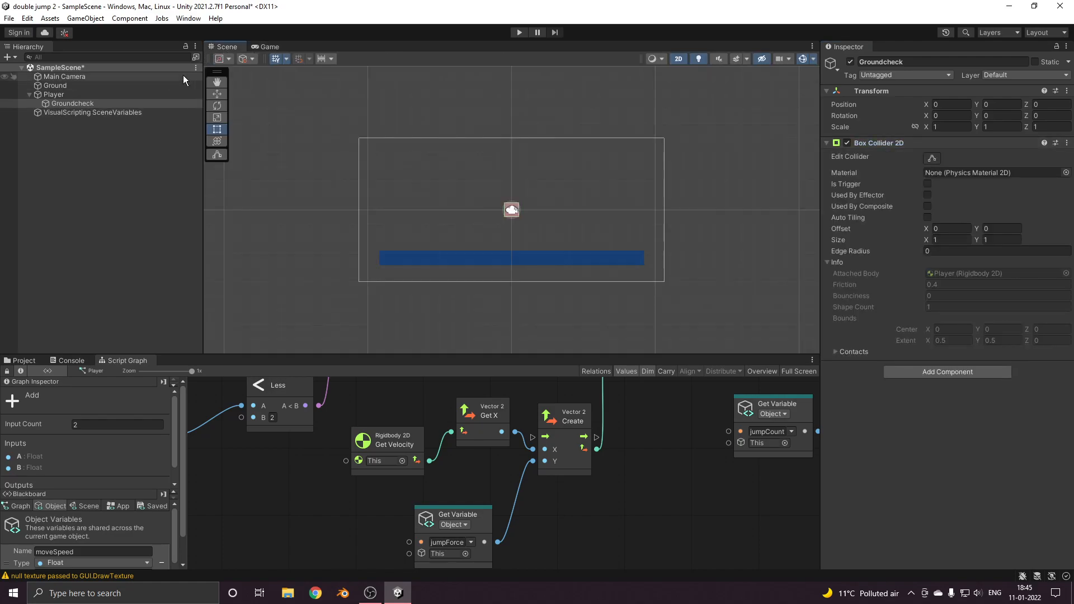
click(217, 94)
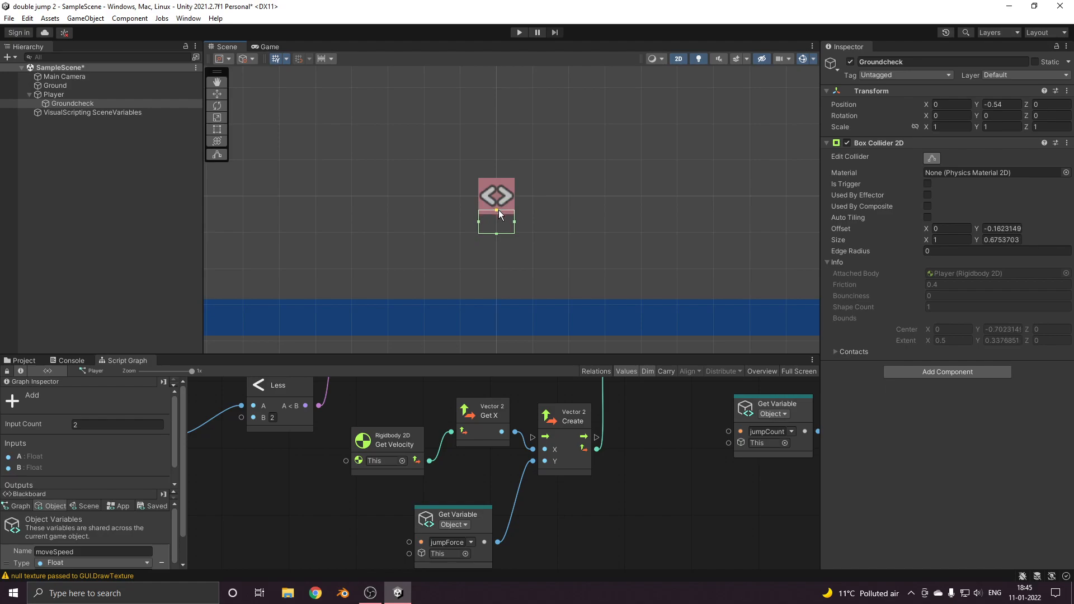
drag(496, 215, 496, 219)
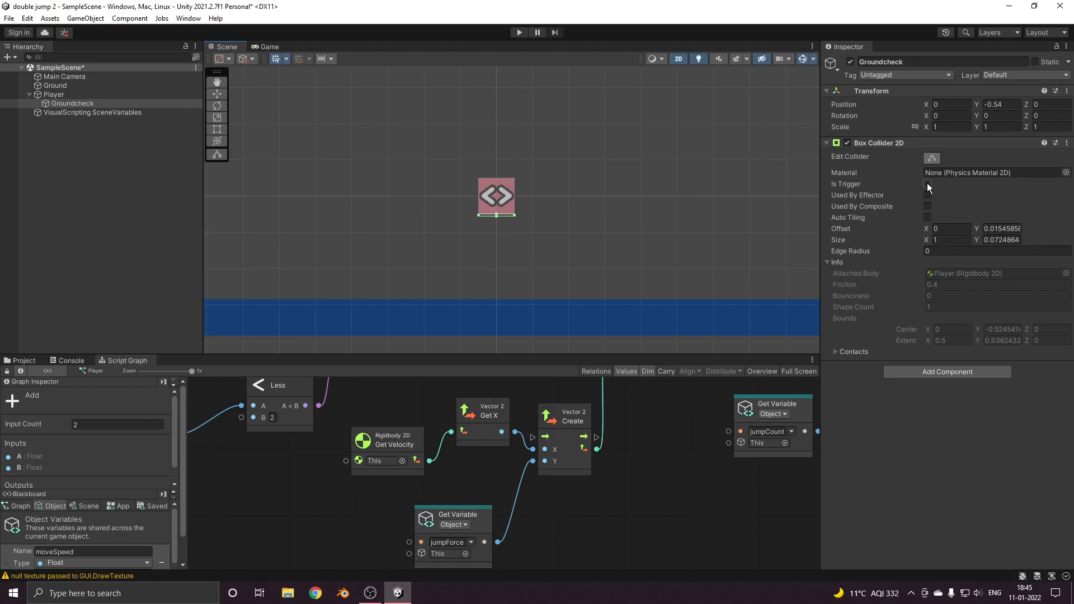
click(927, 183)
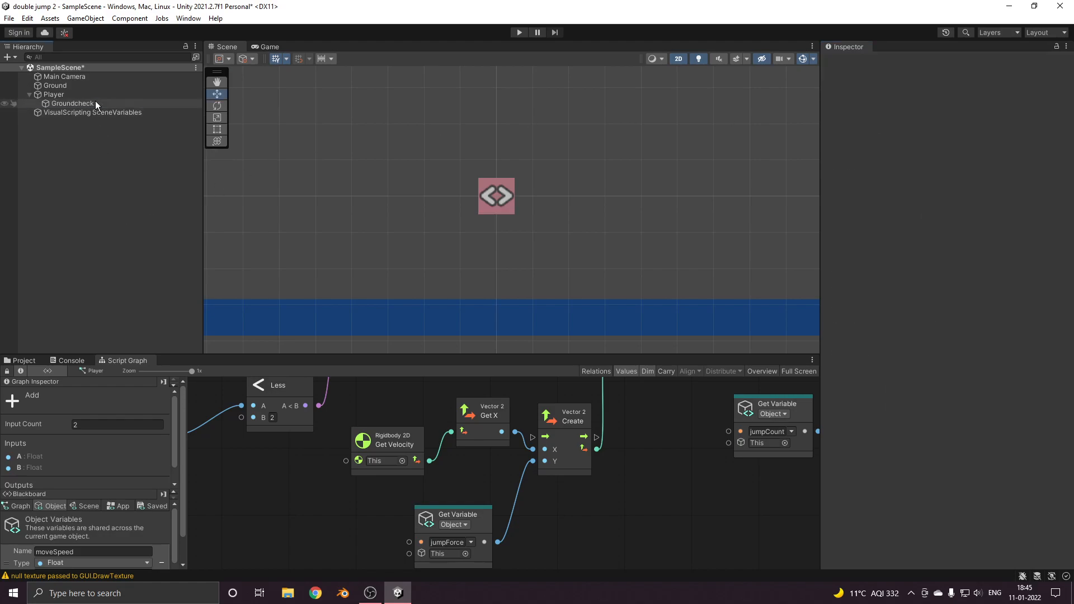
Select Ground, add a new 'Ground' tag, and check the object's tag
click(798, 370)
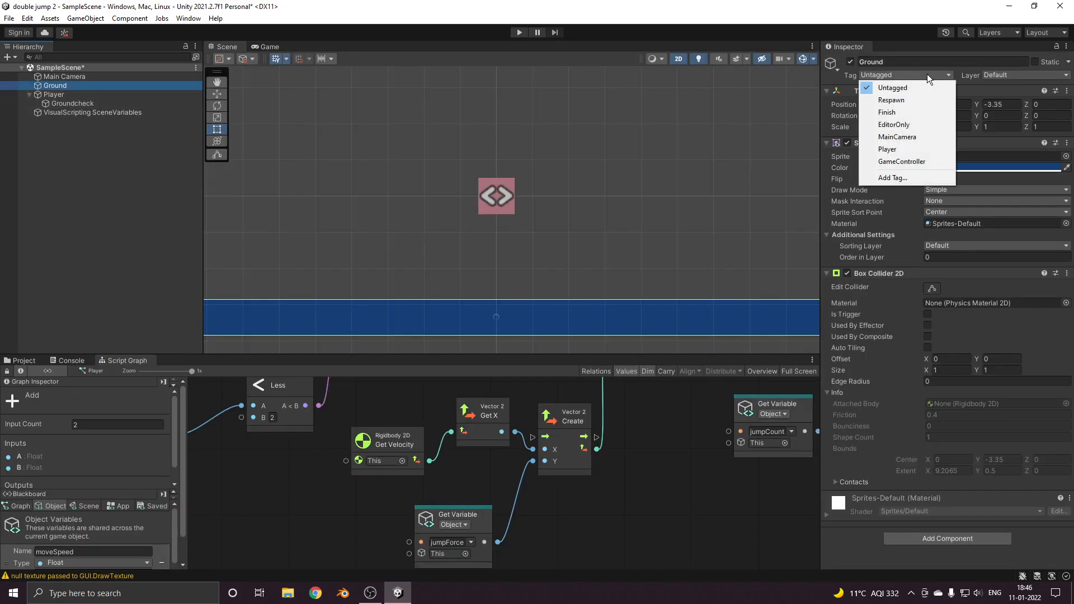
click(892, 177)
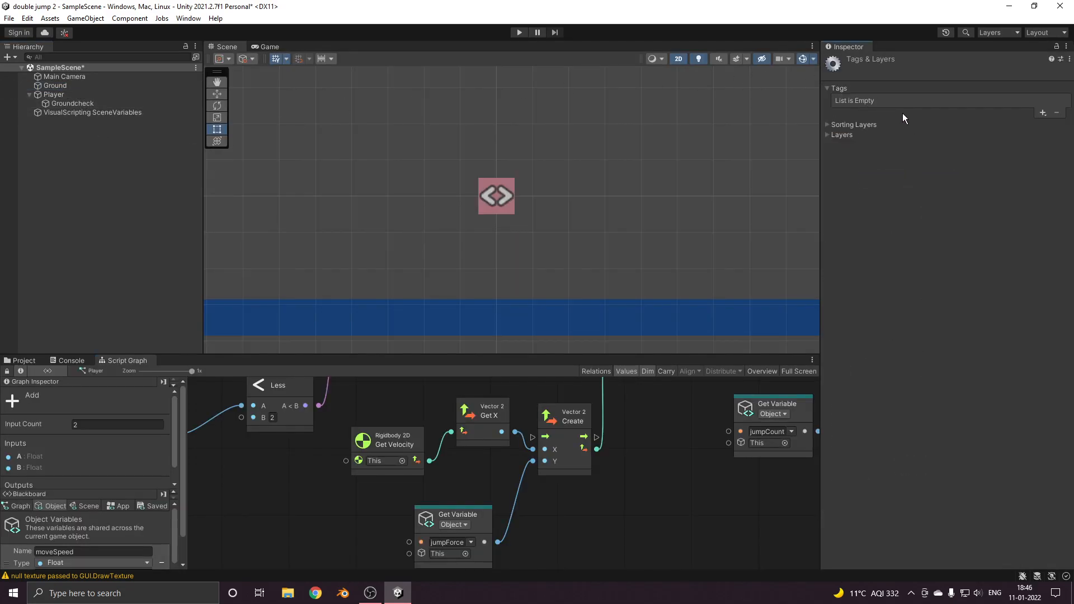
text(G)
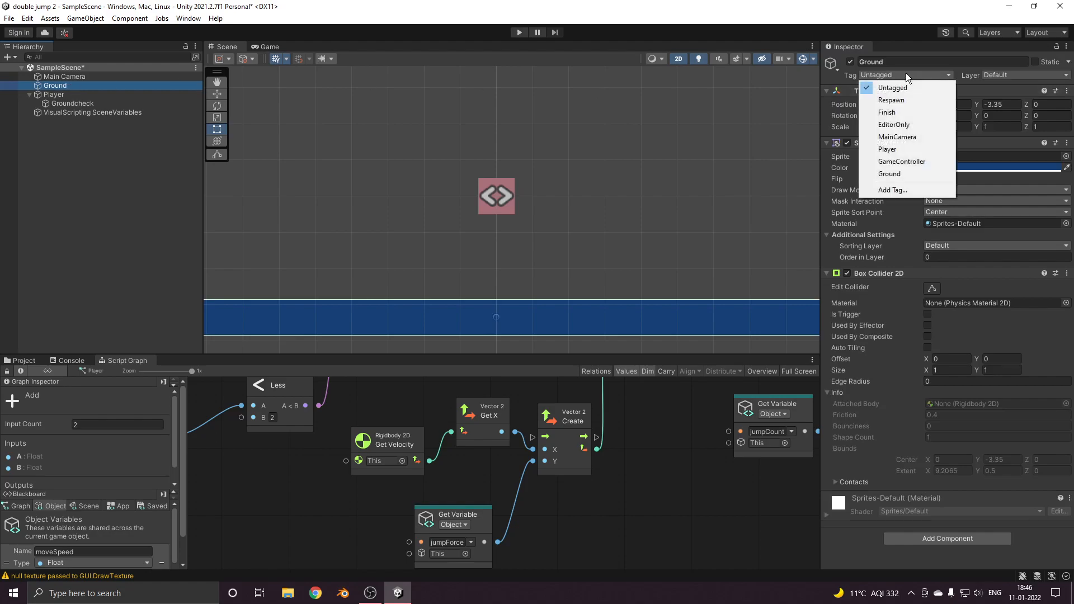
click(888, 174)
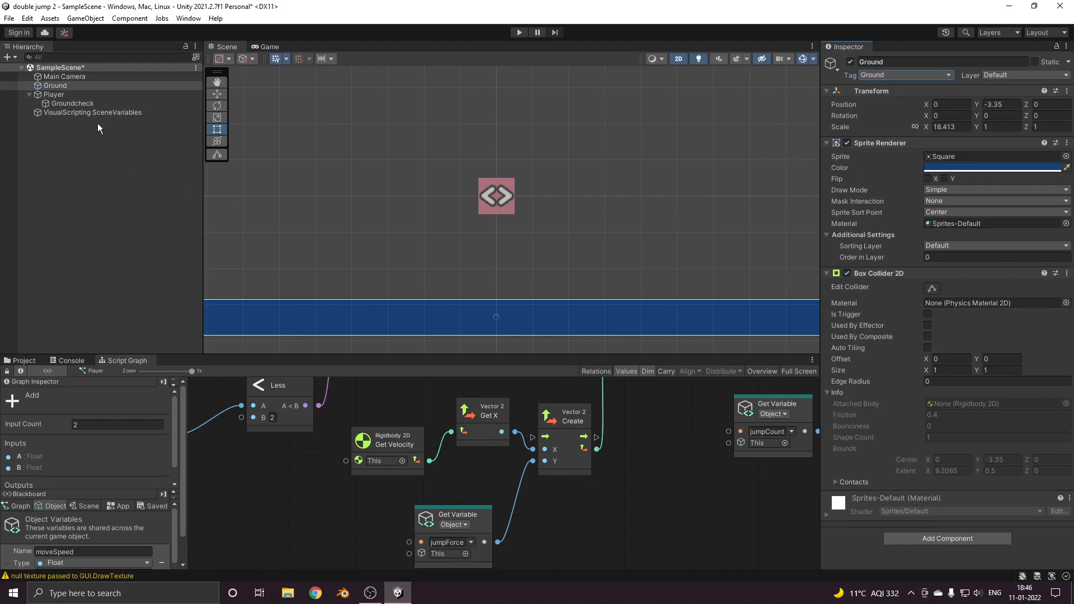
Select Player, maximize its Script Graph, and start object variable 'groundcheck'
click(55, 94)
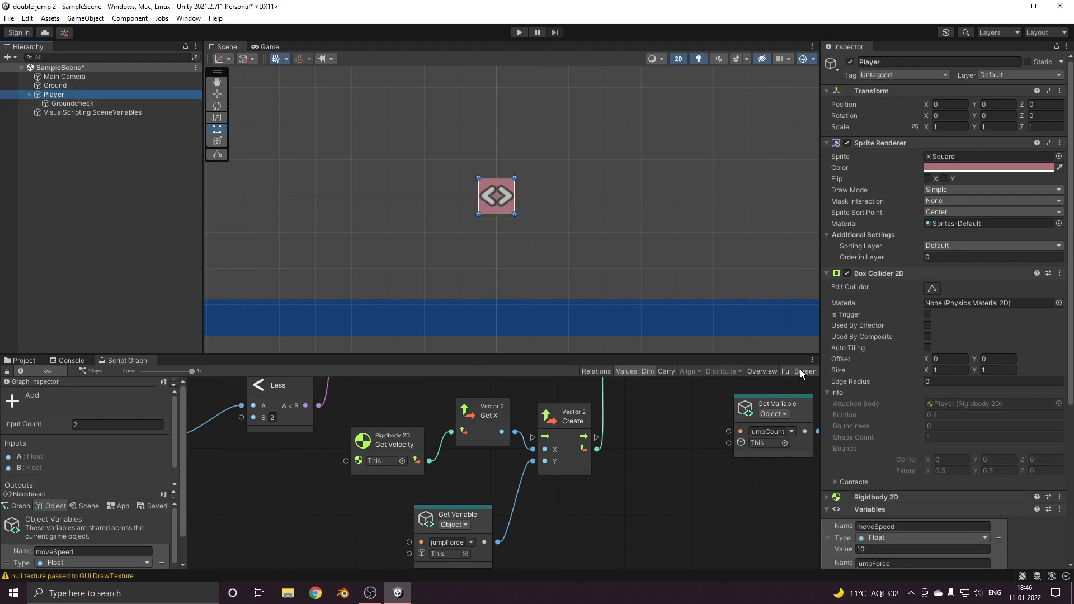
click(798, 371)
text(groundcheck)
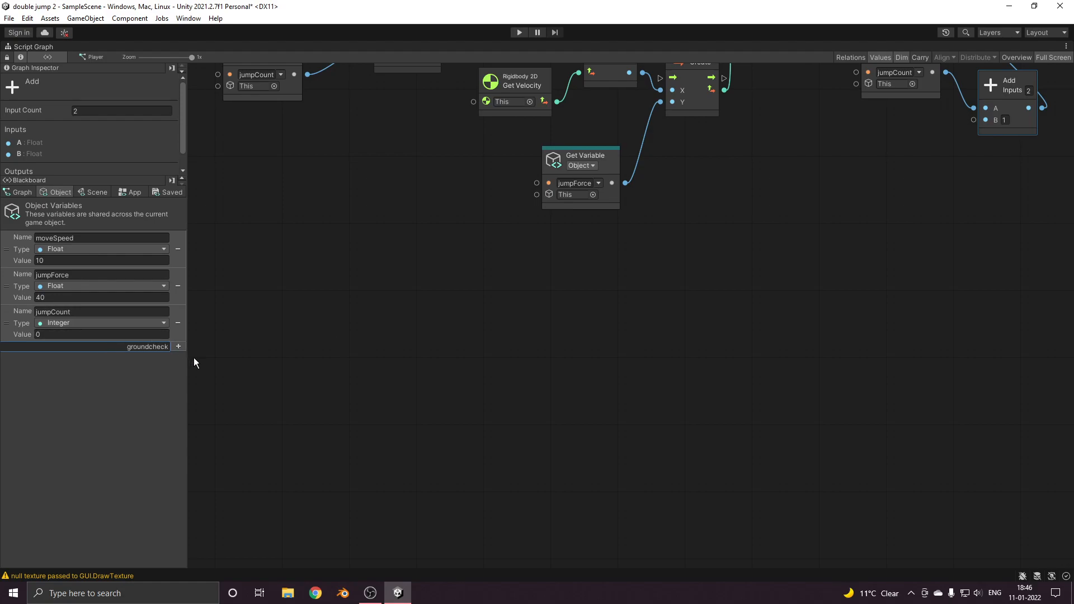
click(101, 359)
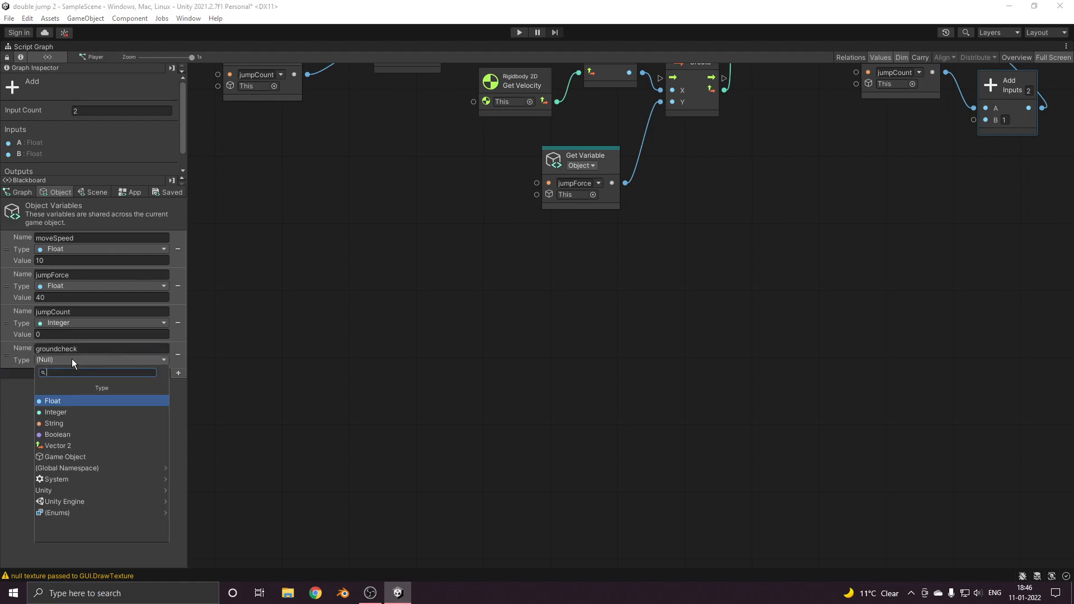
Set groundcheck's type to Game Object with the Groundcheck child as its value
click(65, 457)
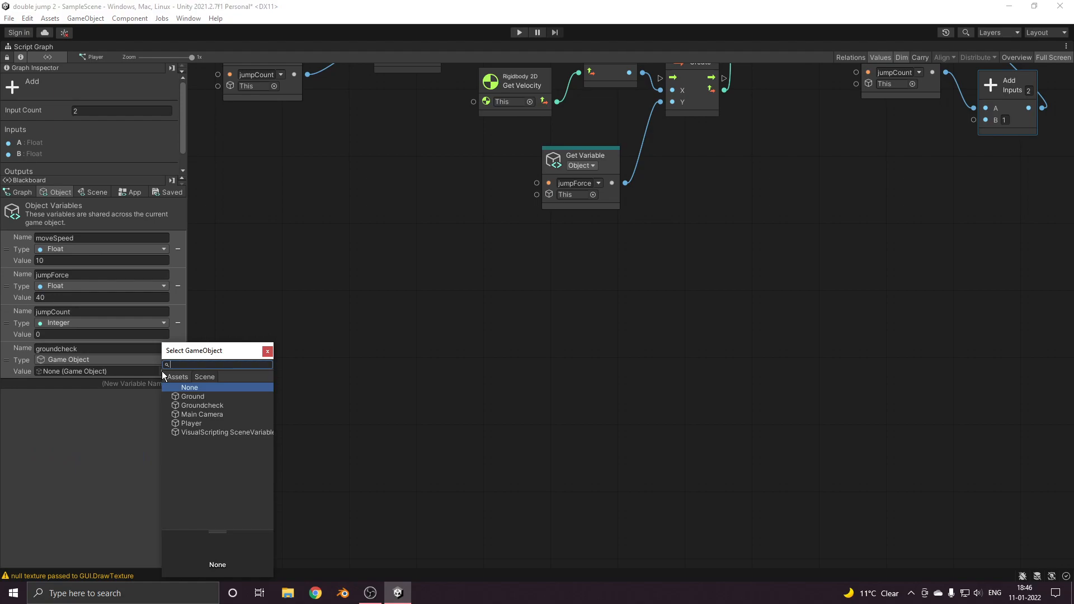
click(202, 405)
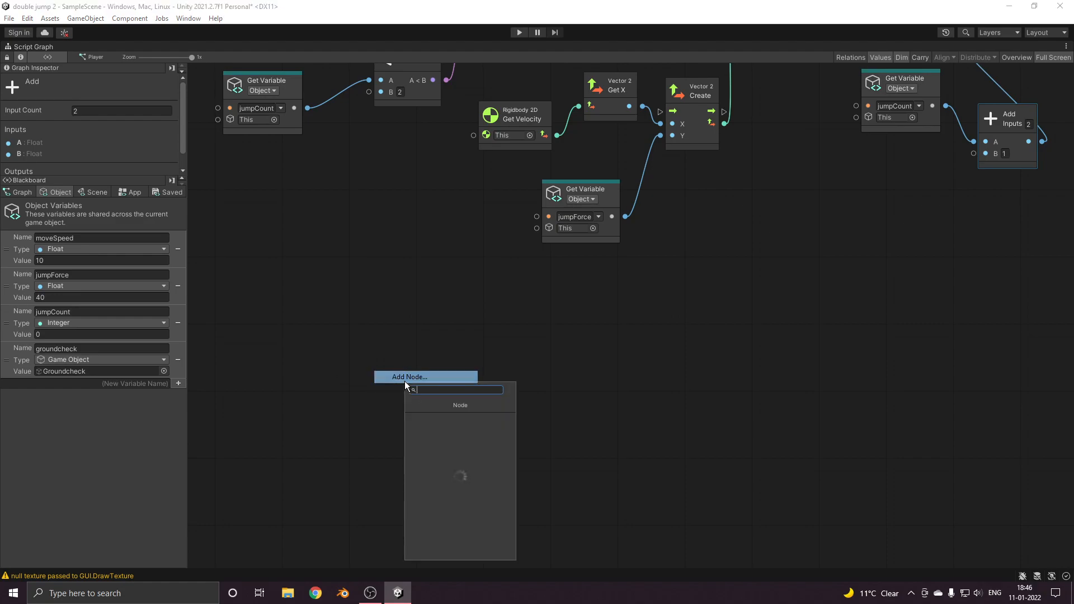
Add On Trigger Enter 2D on groundcheck and read the touched collider's tag
text(on tri)
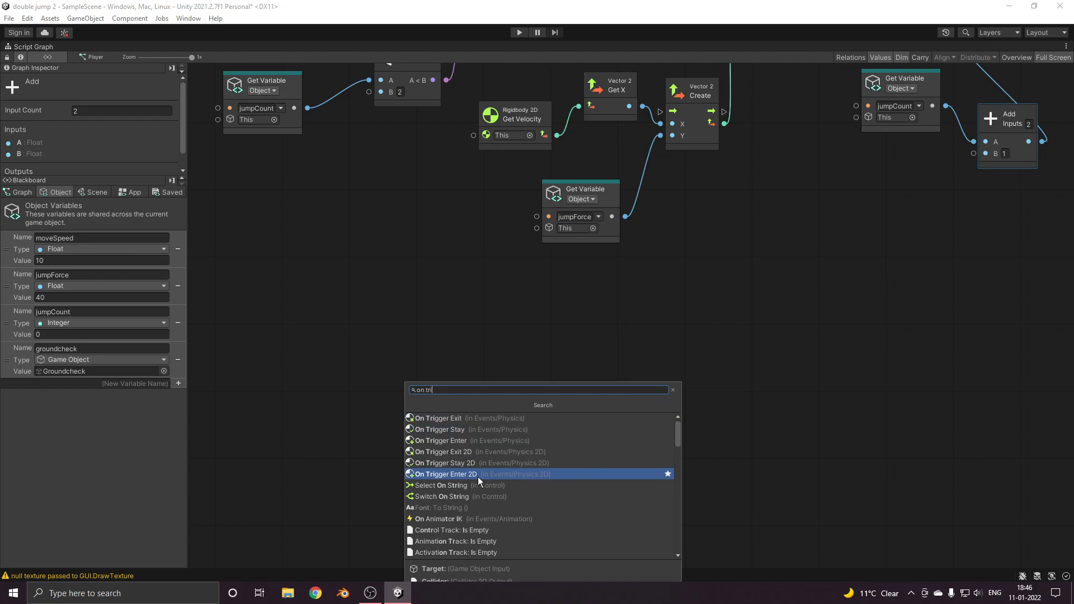
click(446, 474)
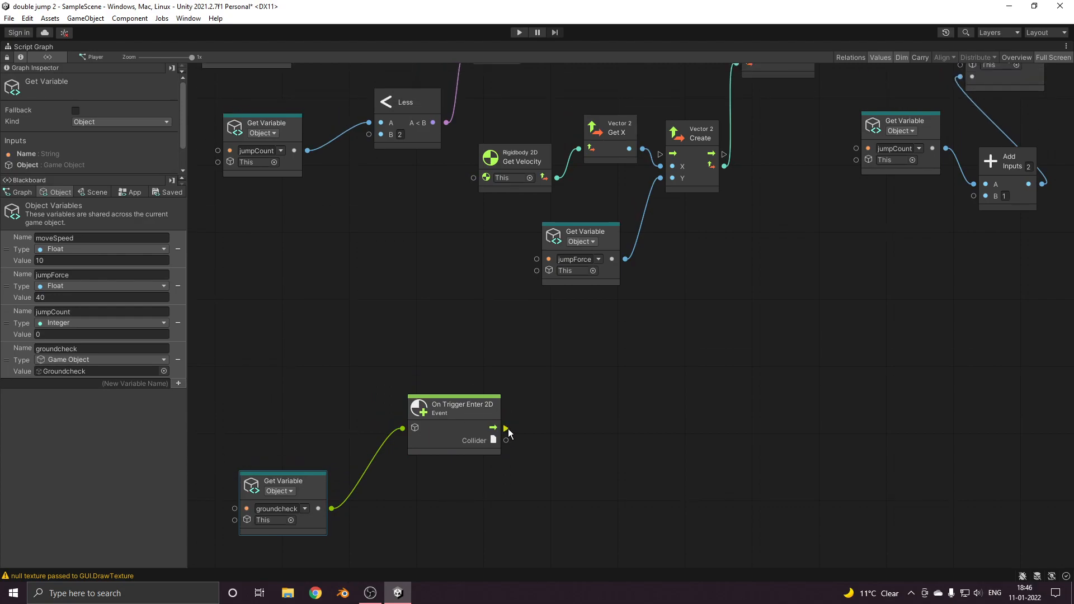
drag(505, 439, 643, 459)
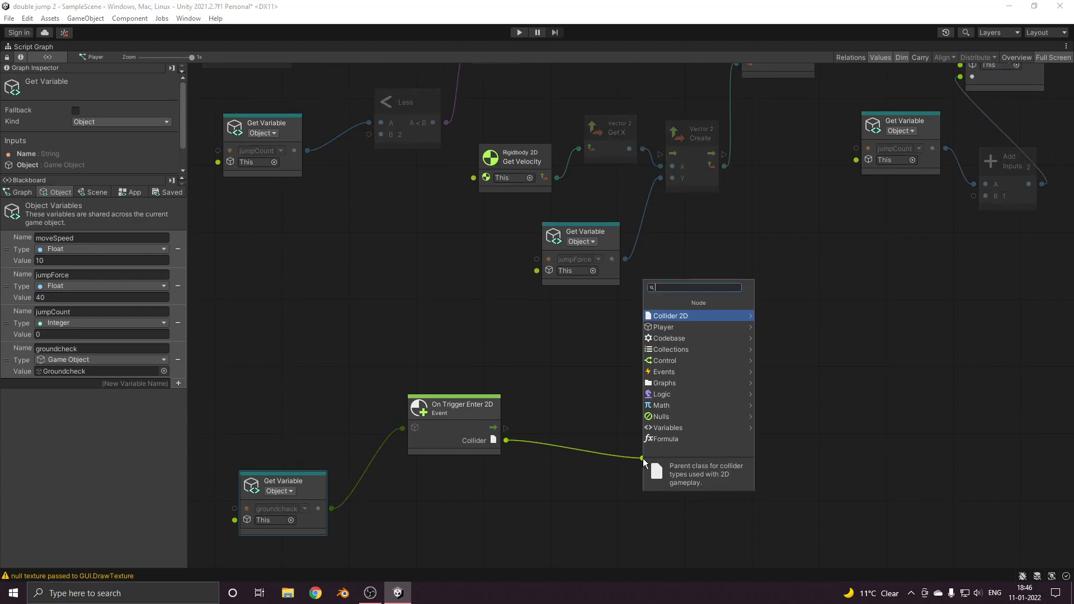
text(gameobject get)
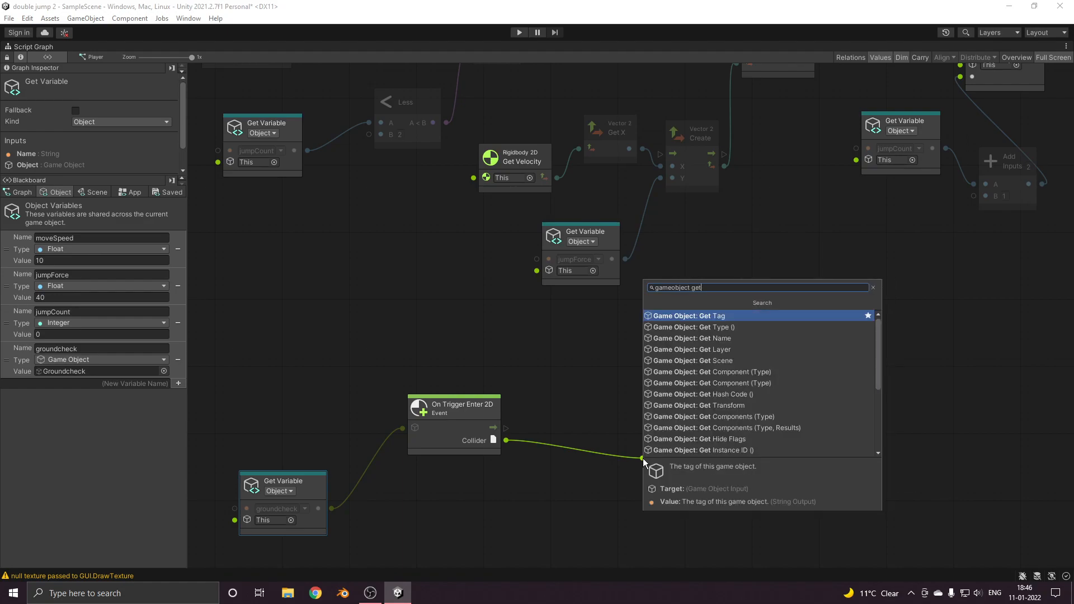
click(688, 315)
text(eqw)
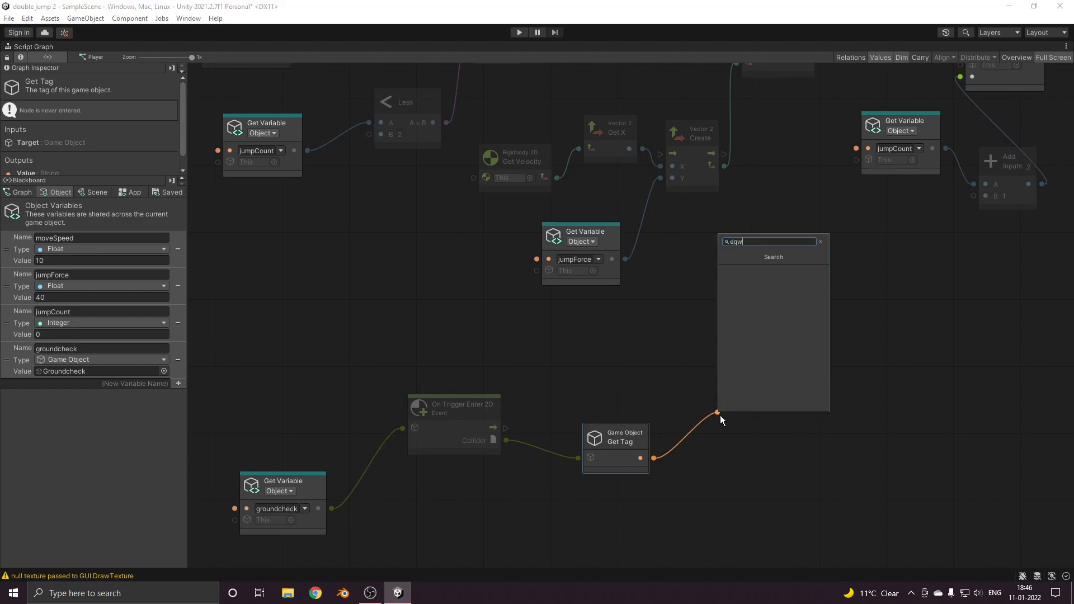
Compare that tag with 'Ground' in an Equal node feeding an If
key(Backspace)
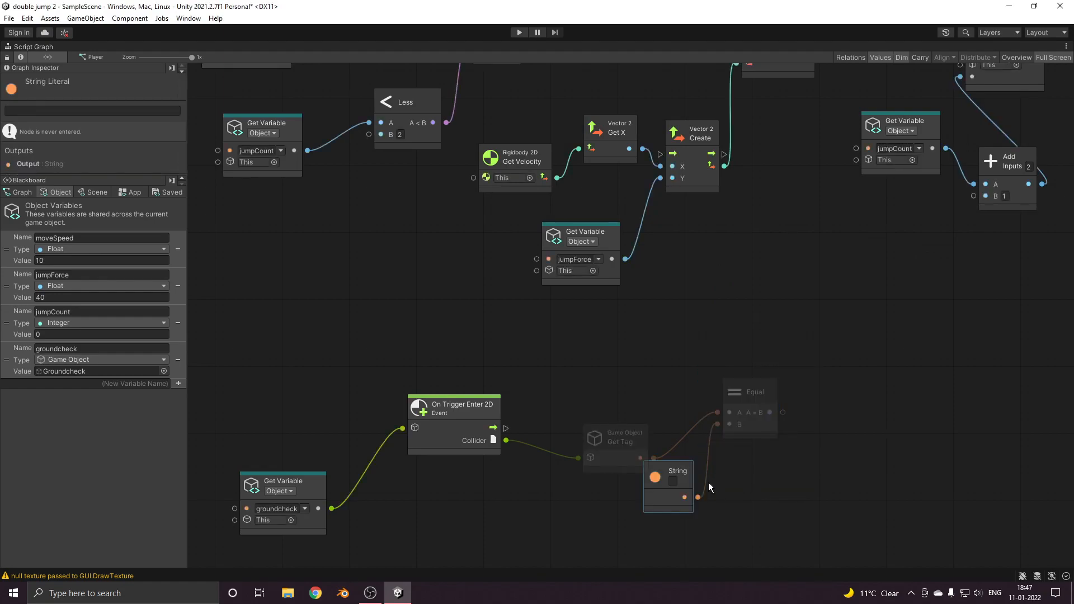
text(Ground)
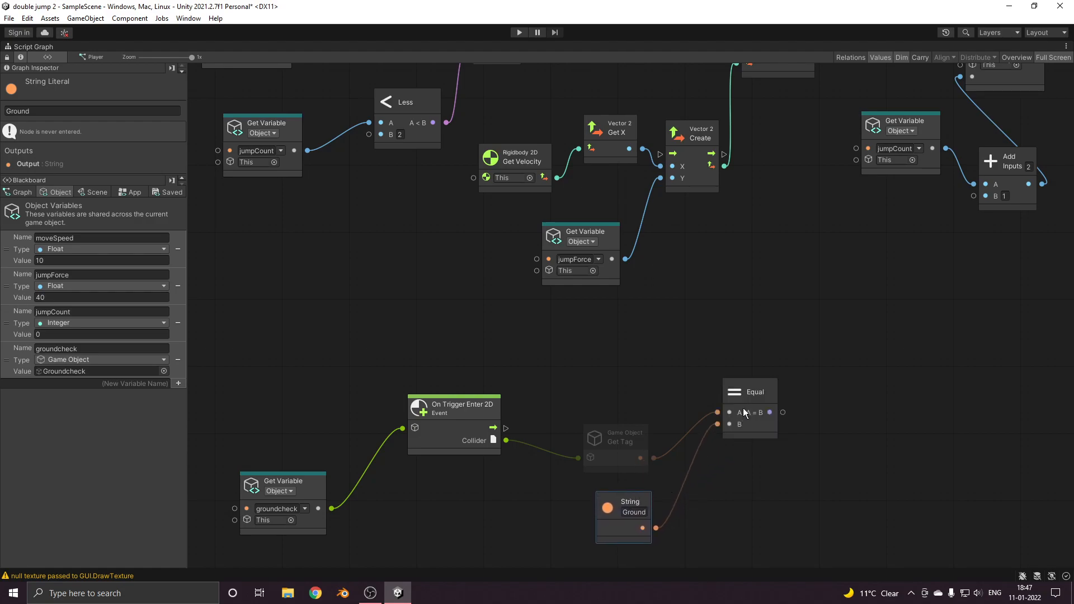
drag(783, 412, 812, 409)
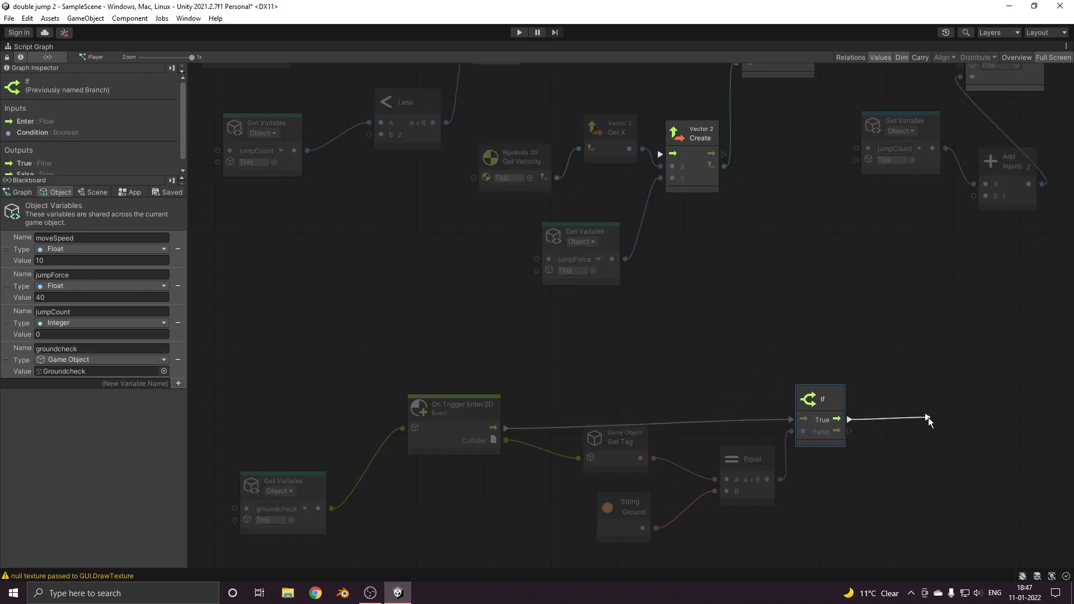
Add Set jumpCount on the If True output with an Integer literal 0
text(set ju)
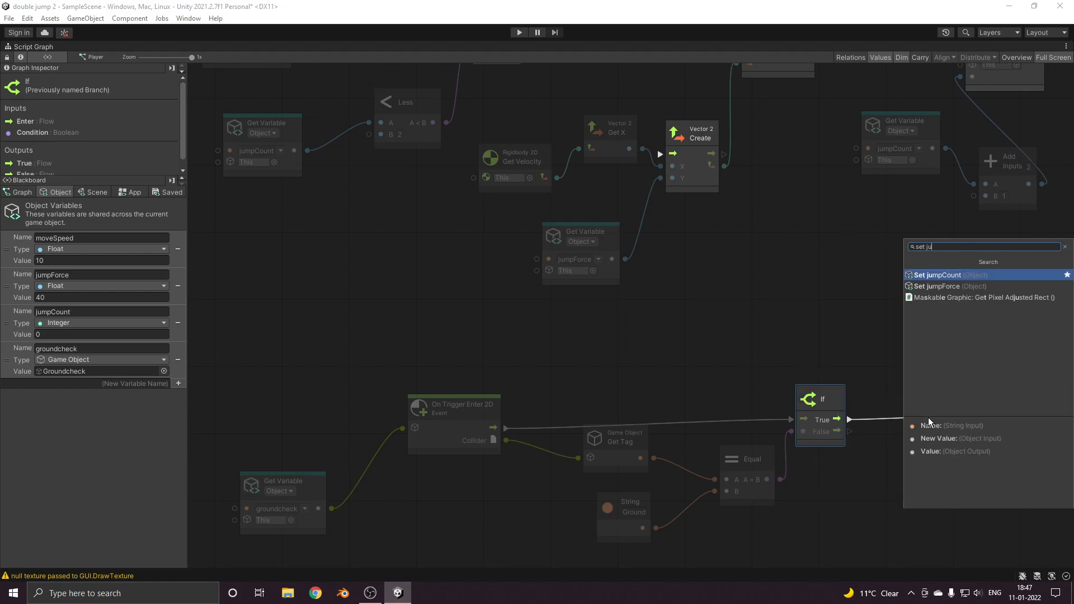
click(936, 275)
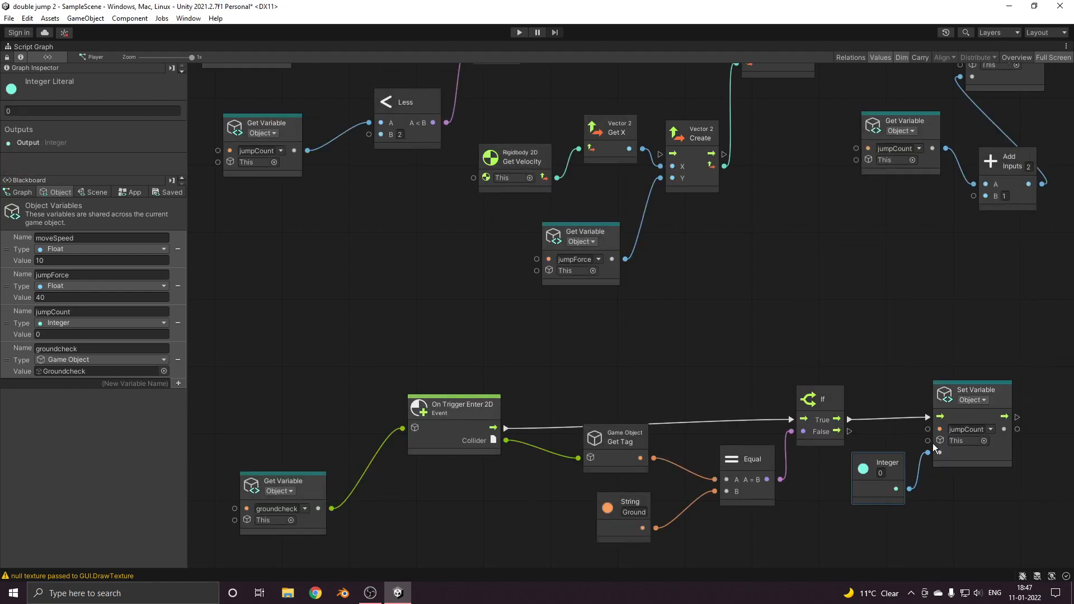
click(971, 398)
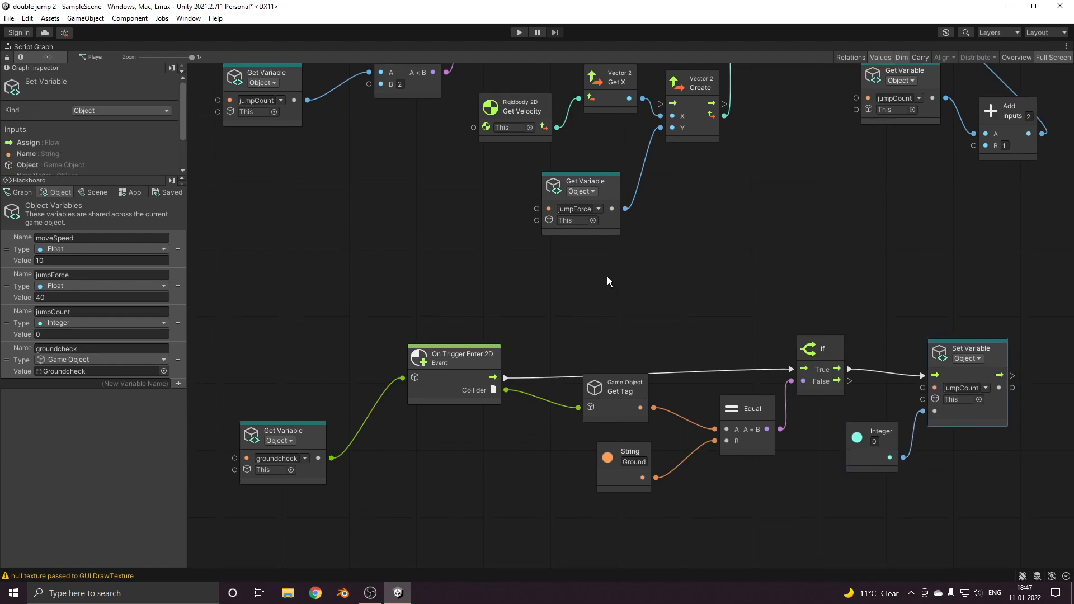
mouse_move(458, 283)
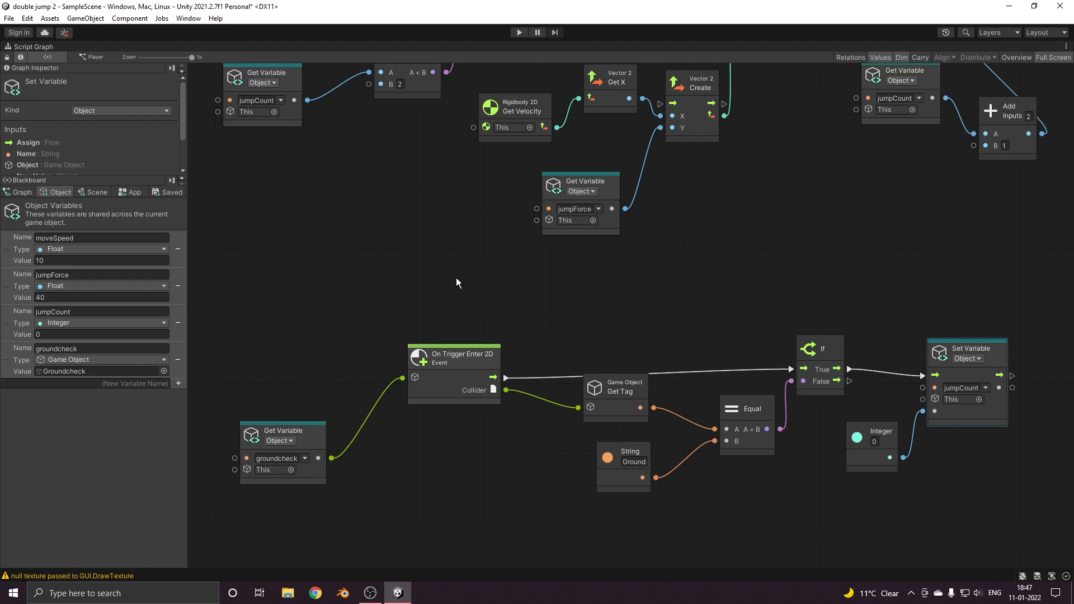
mouse_move(415, 275)
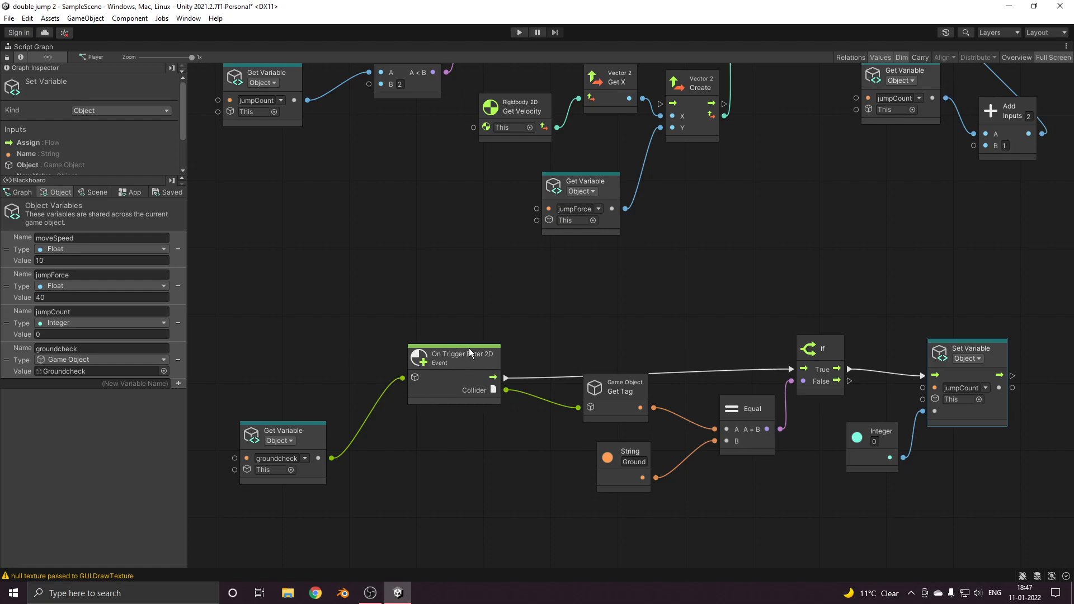
click(453, 353)
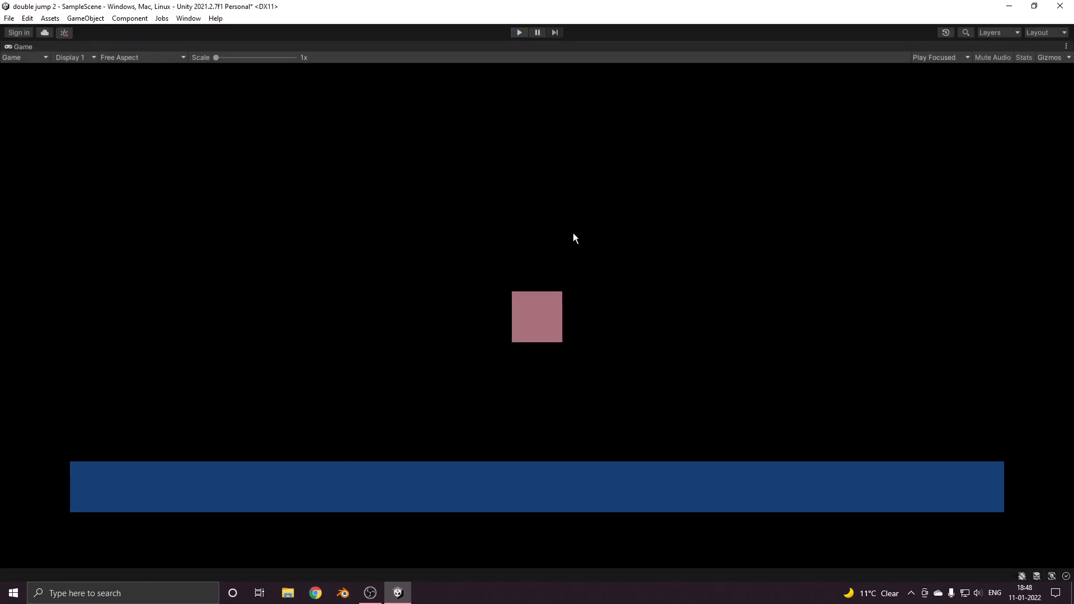
After play-testing, uncheck Maximize in the Game view options to restore the layout
click(1065, 46)
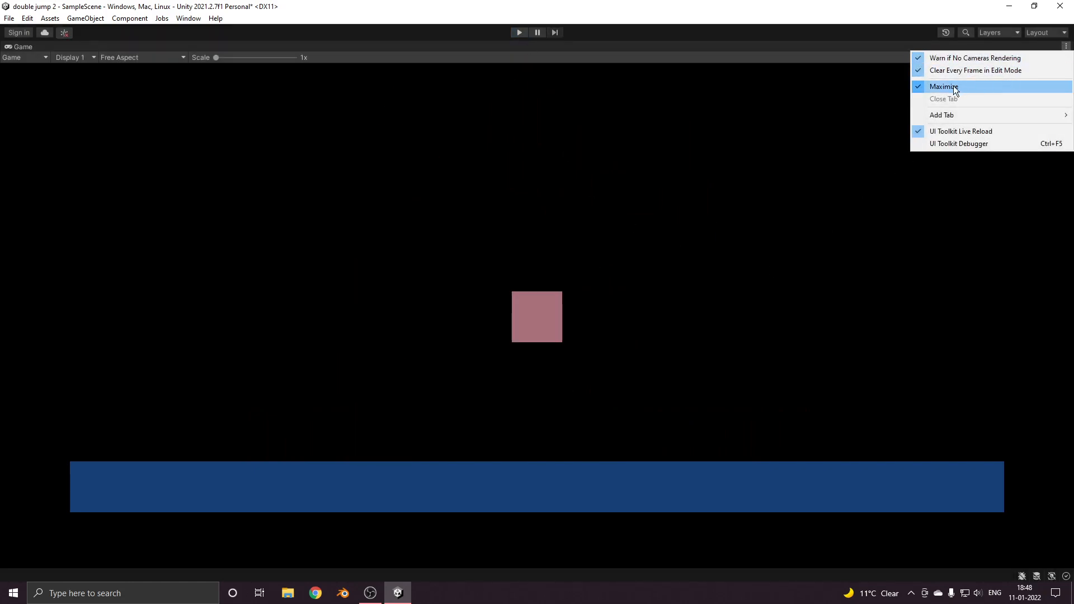
click(945, 87)
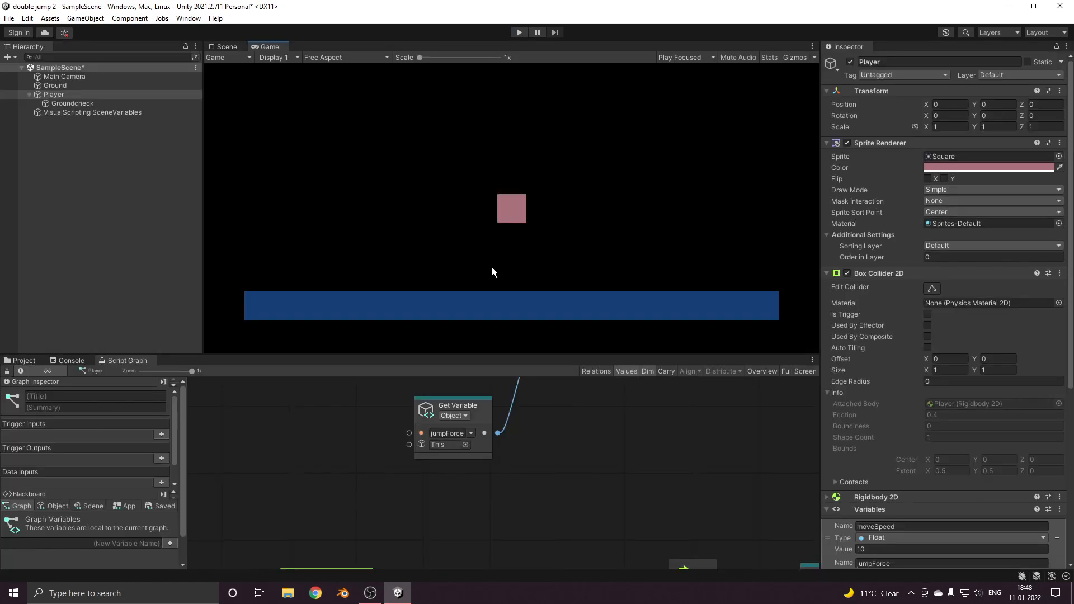
mouse_move(414, 430)
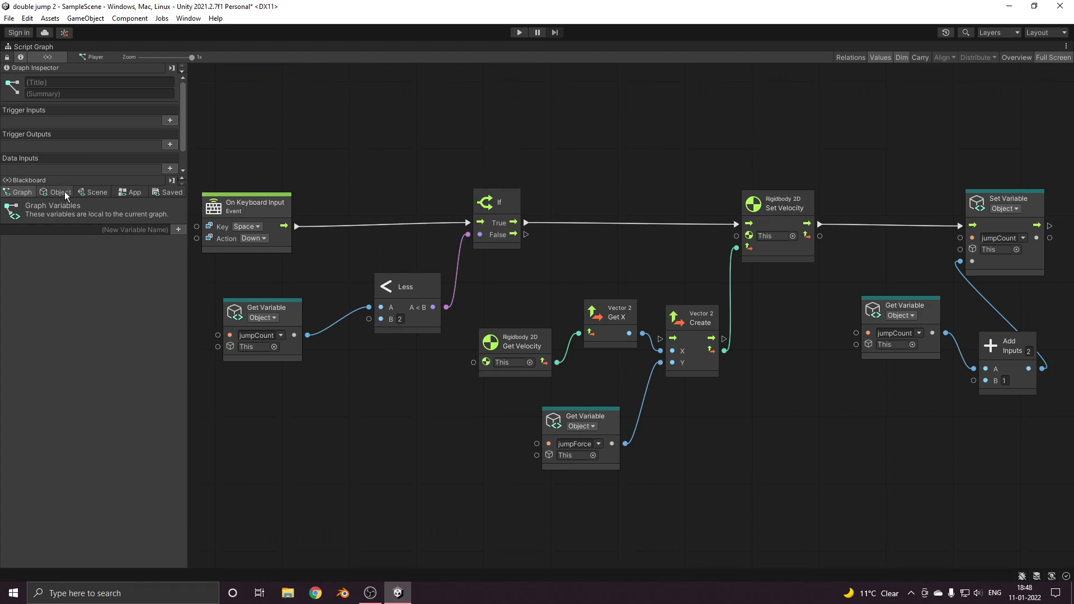
Change the Less node's jump limit from 2 to 3 and restore the docked layout
click(60, 191)
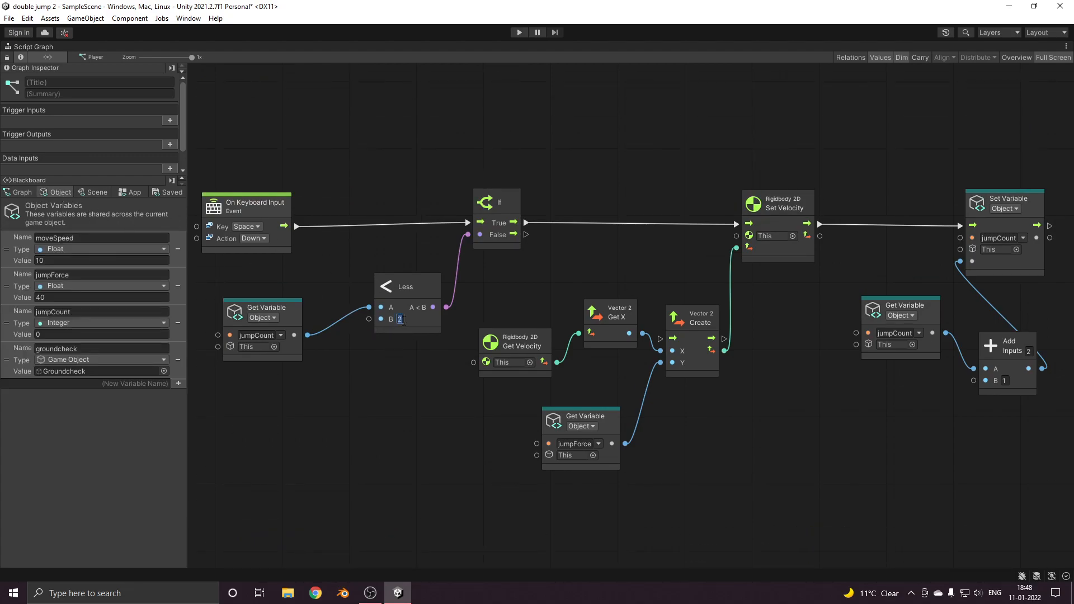
click(406, 286)
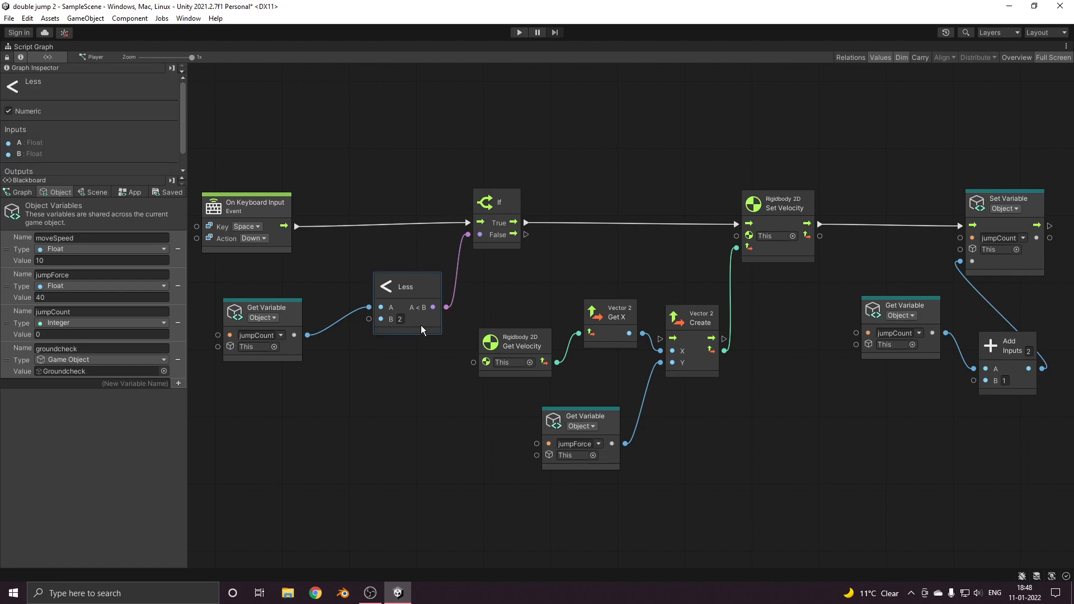
mouse_move(428, 333)
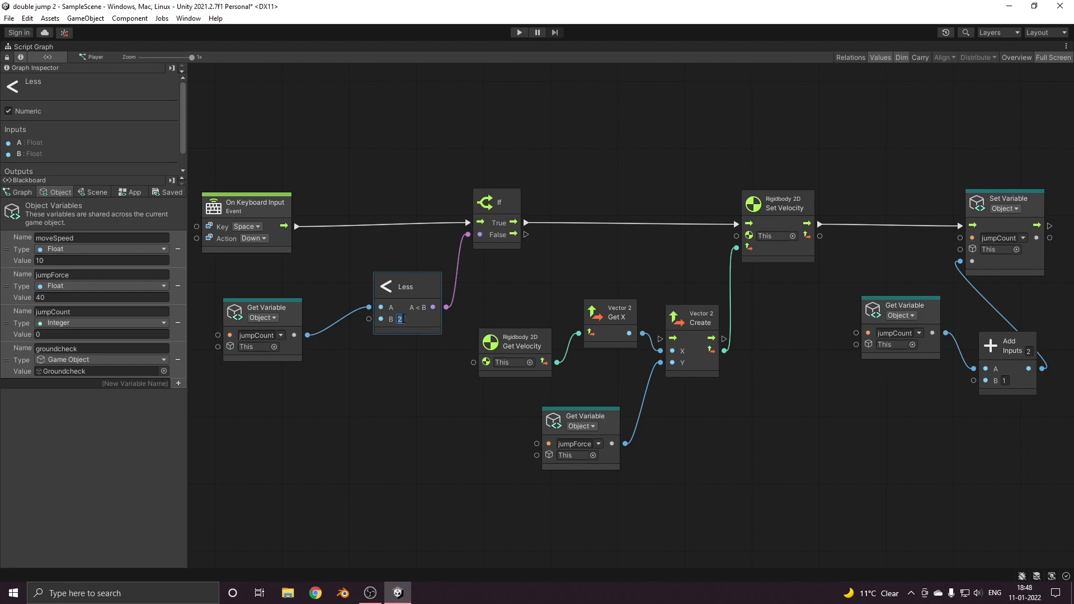
text(3)
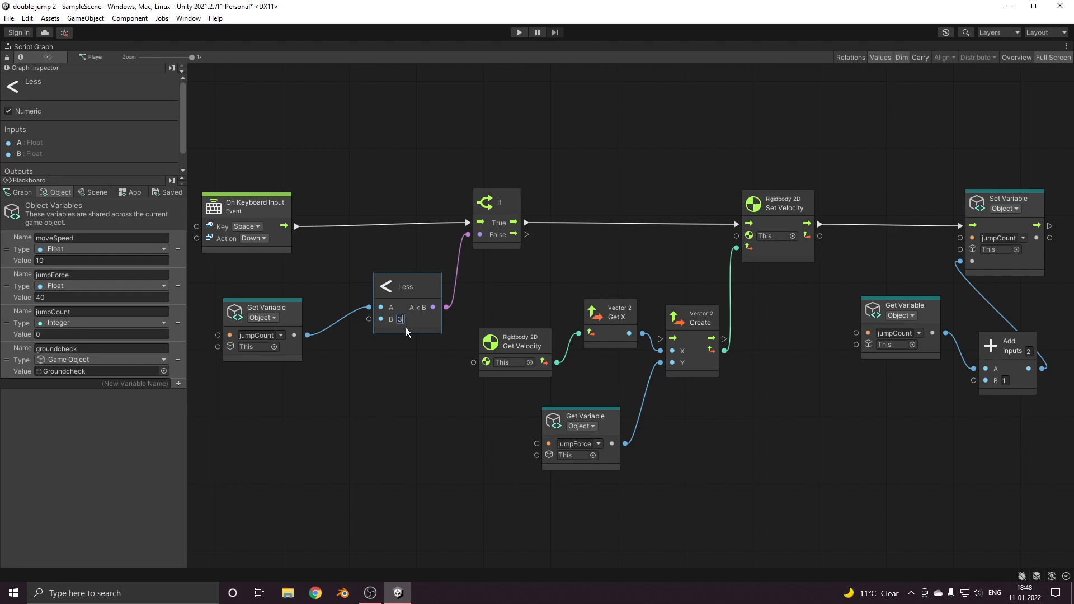
click(518, 33)
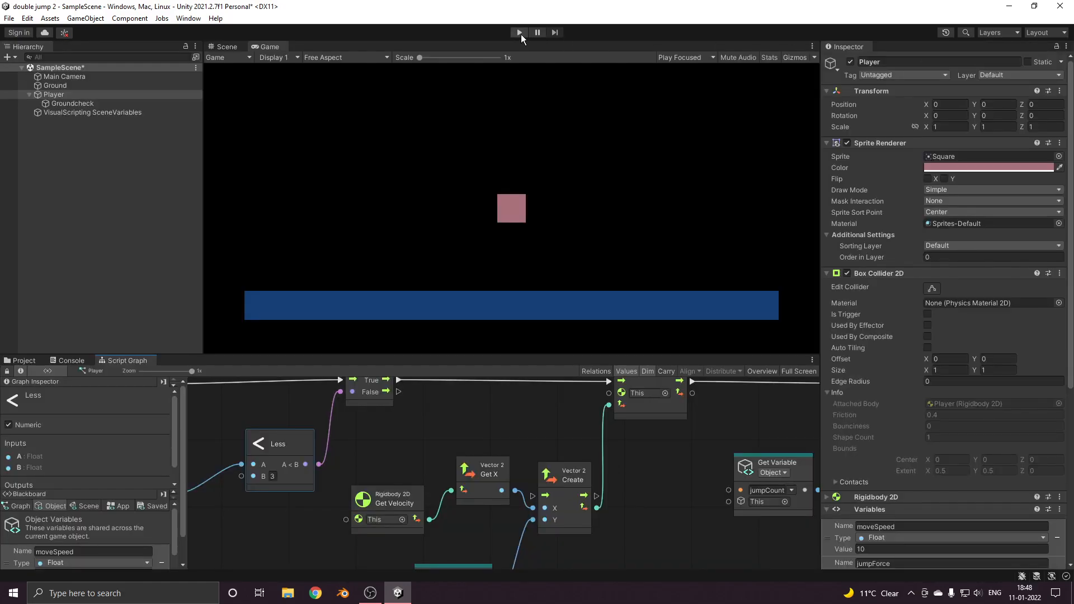
Enter Play mode to test jumping with the limit of 3
click(519, 33)
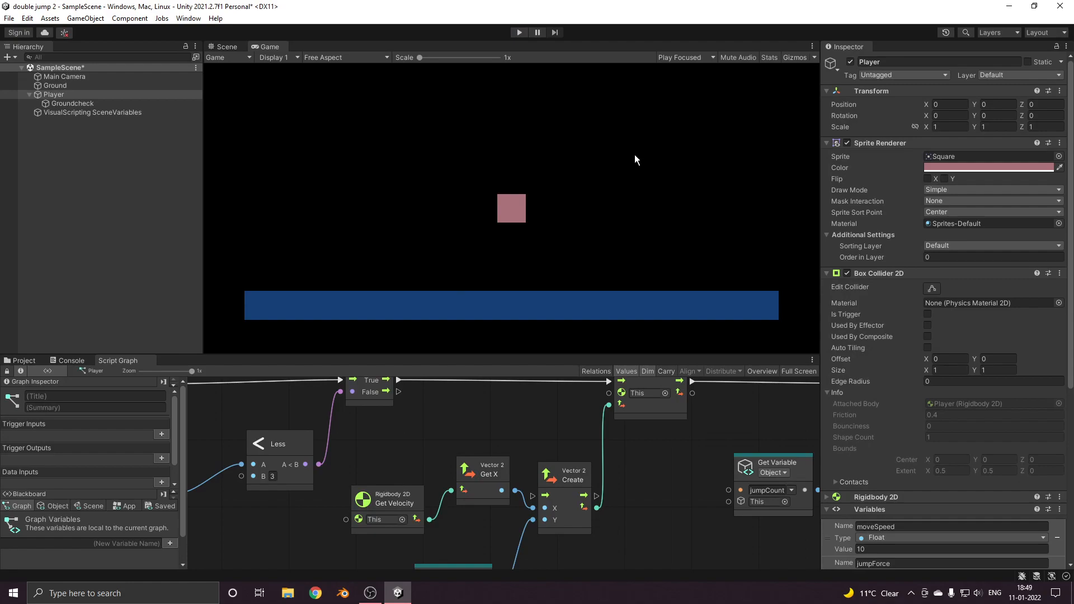
mouse_move(629, 156)
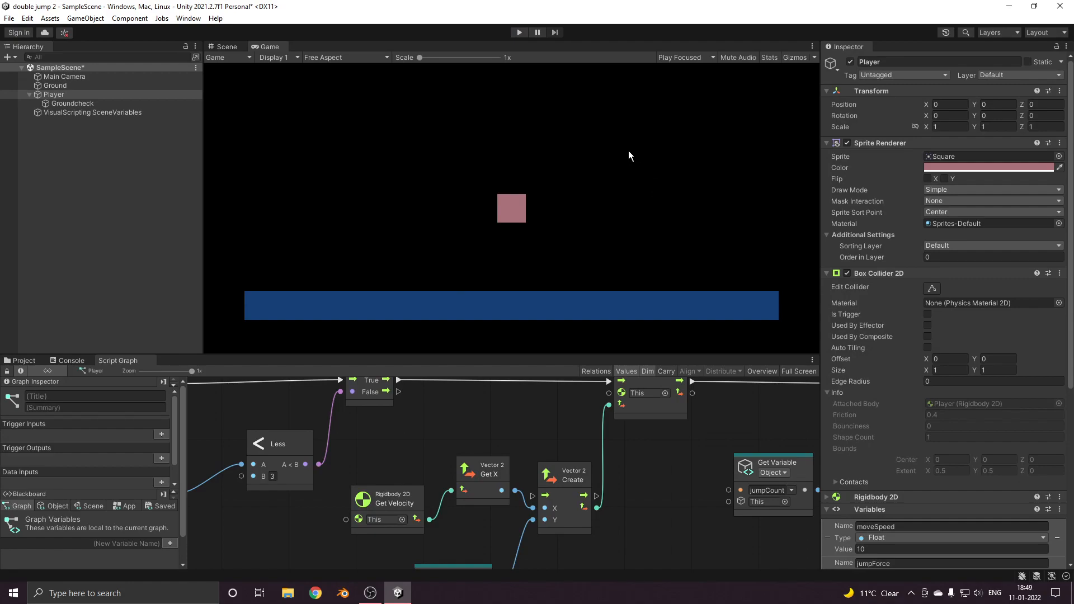